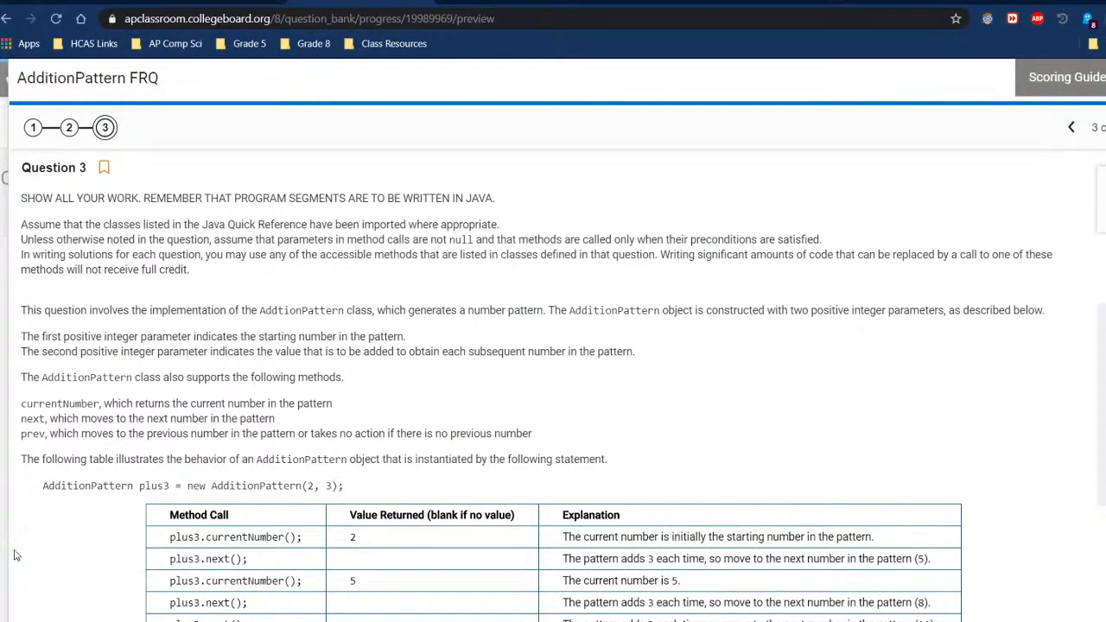
mouse_move(335, 532)
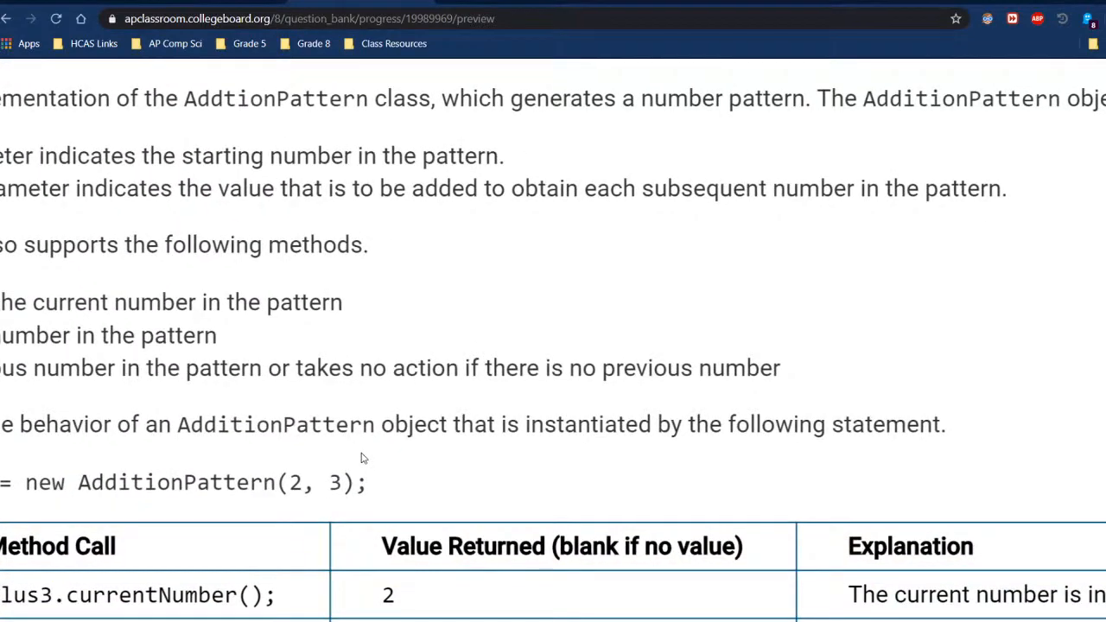
Review the AP Classroom FRQ, highlighting the step value 3 in the example constructor call
scroll(left, 3)
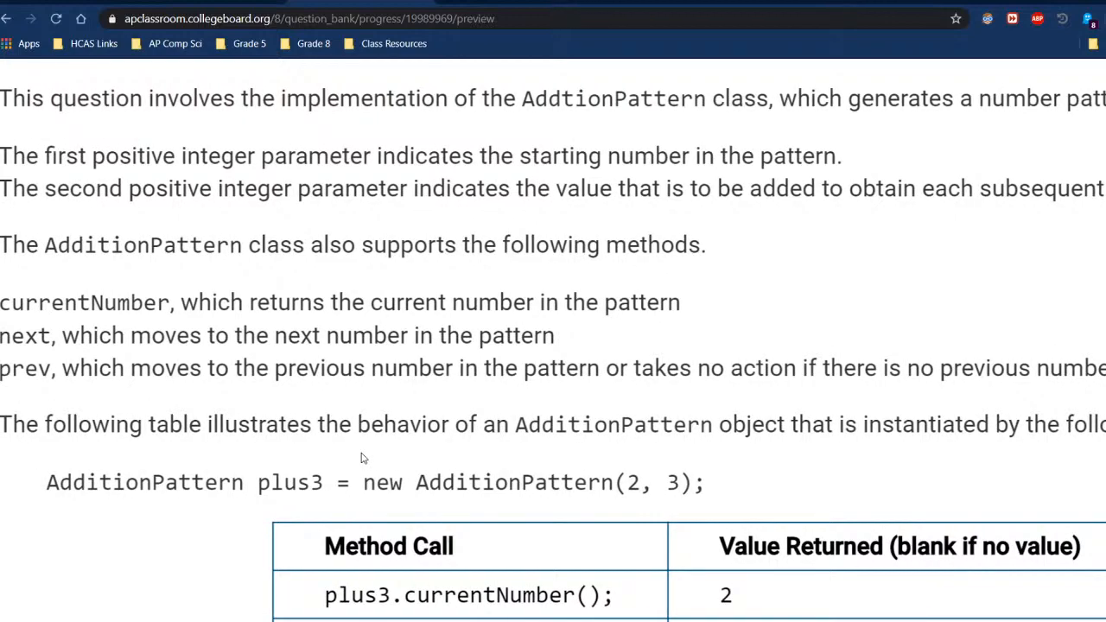
scroll(down, 3)
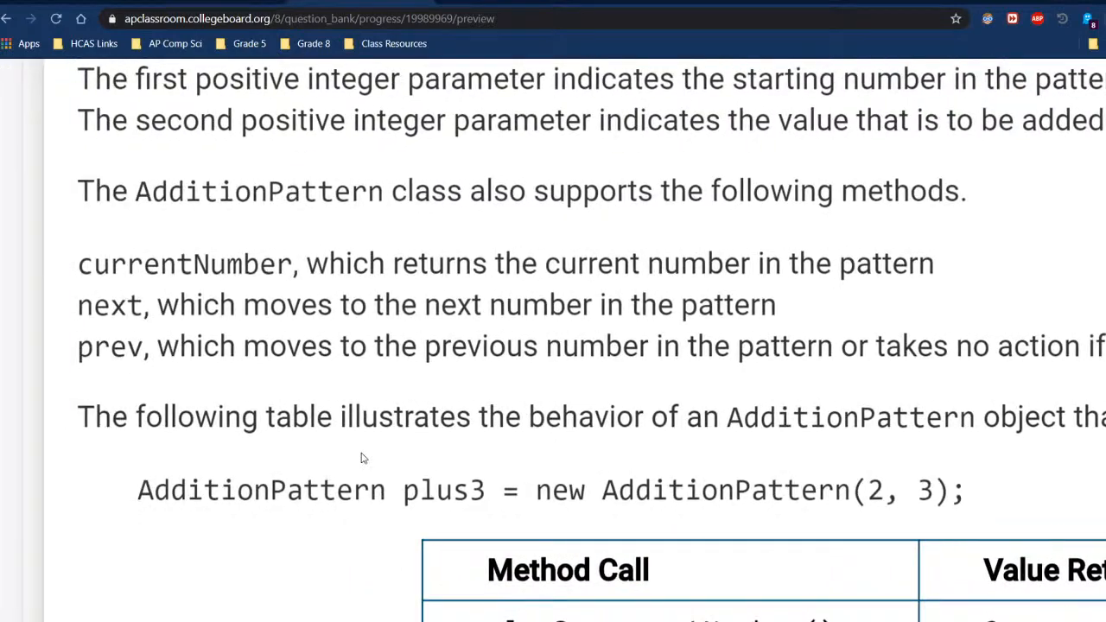
scroll(right, 3)
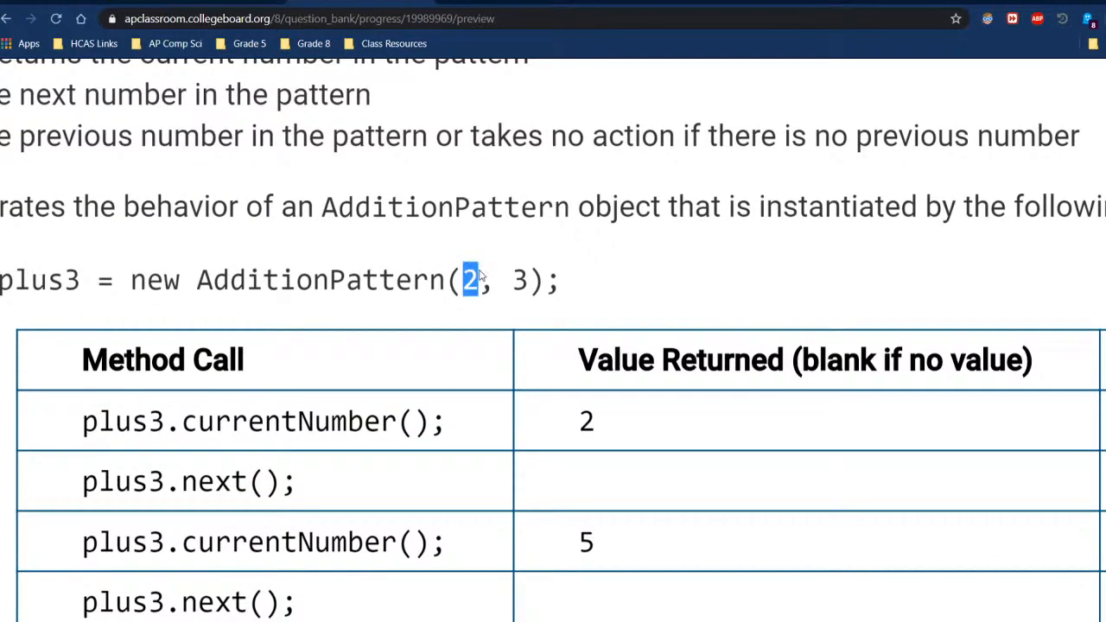
mouse_move(505, 276)
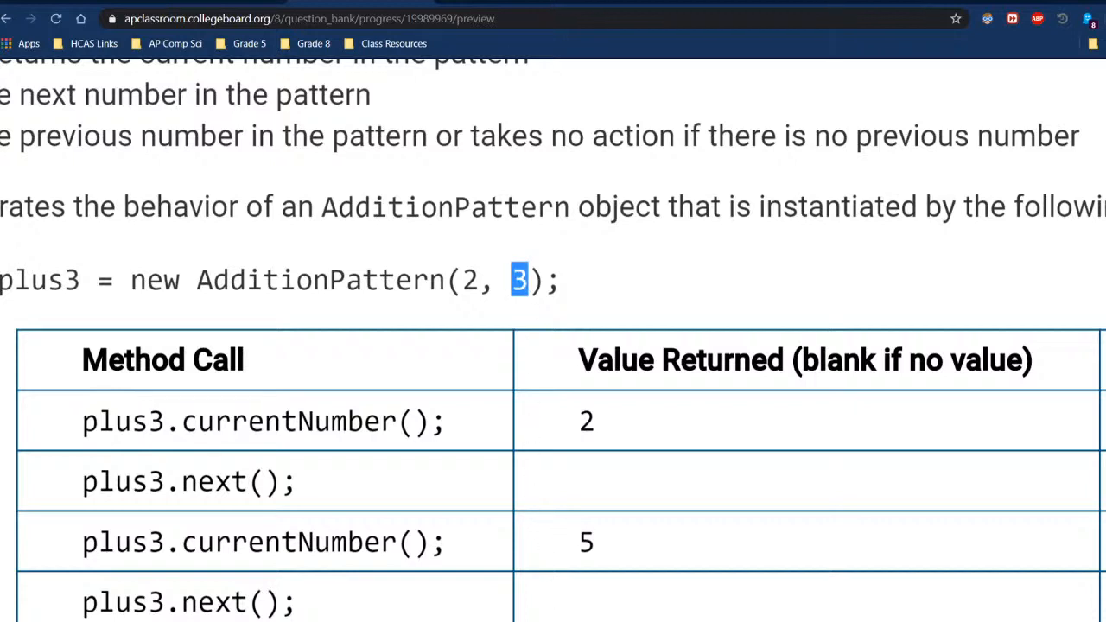
click(518, 280)
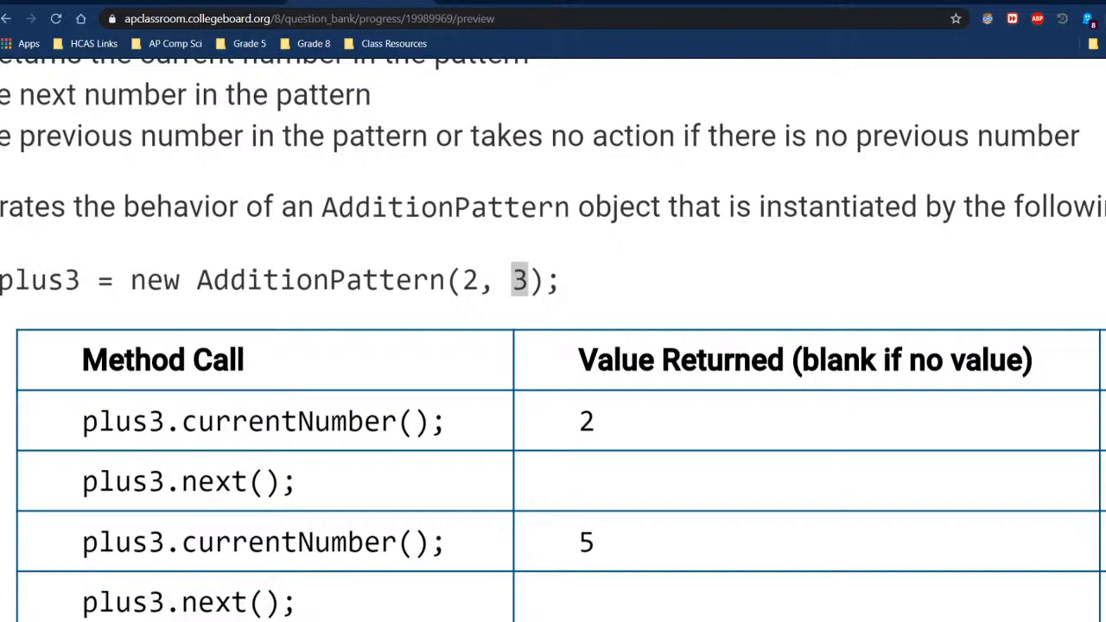
mouse_move(802, 542)
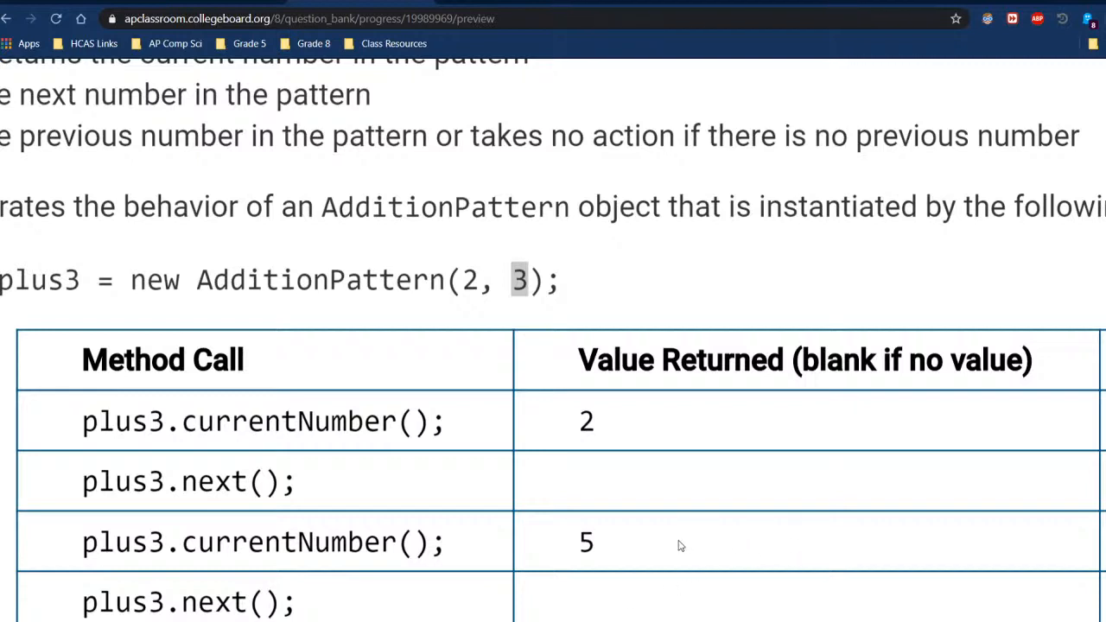
mouse_move(615, 260)
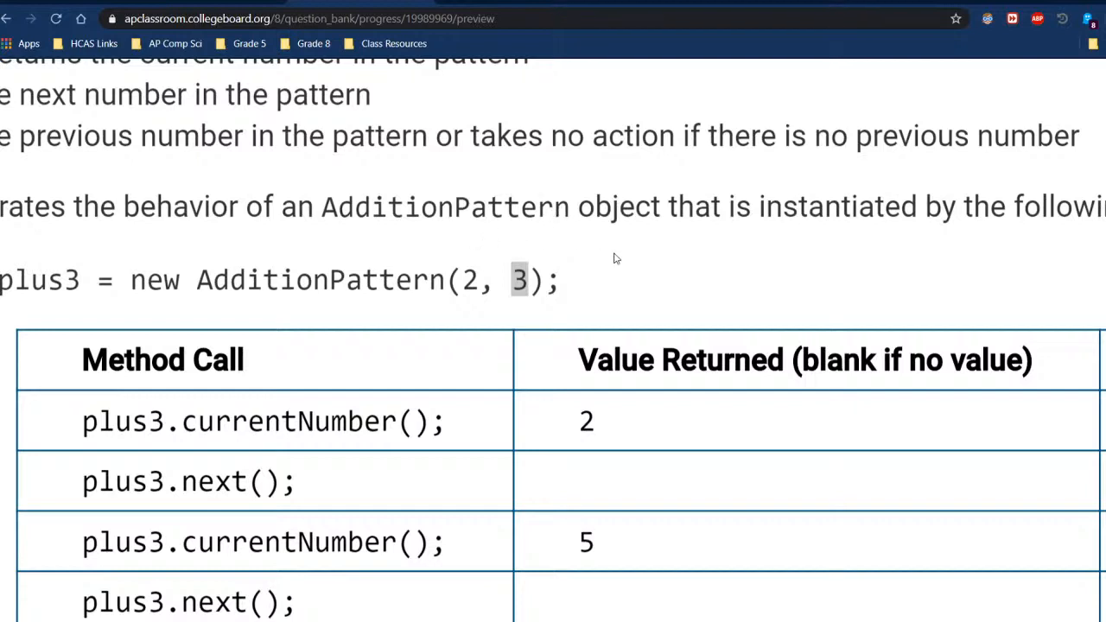
mouse_move(346, 345)
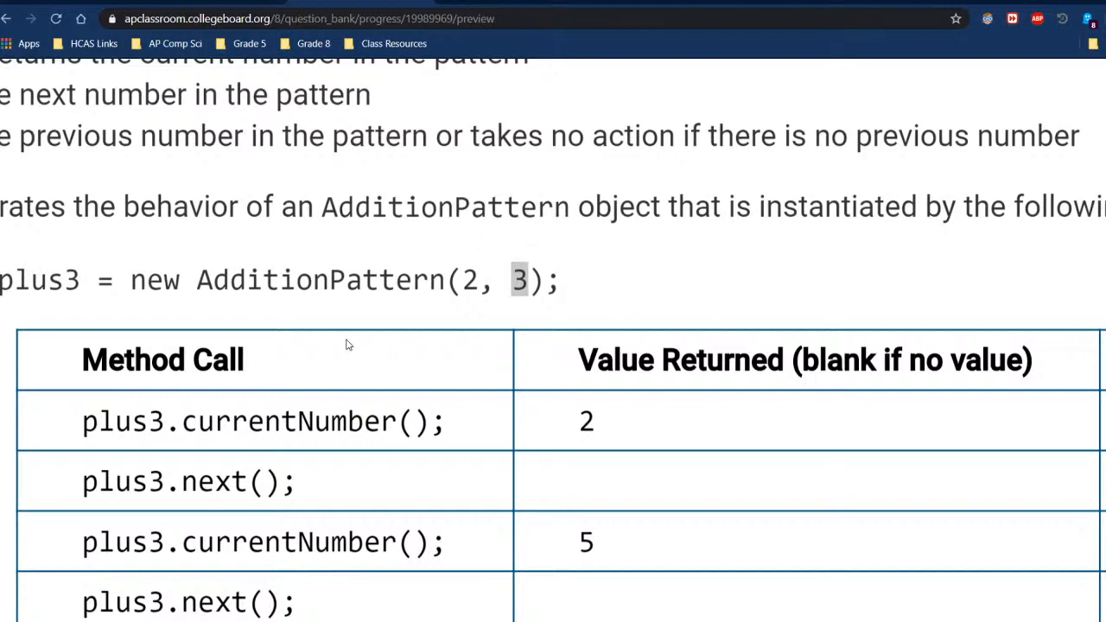
mouse_move(603, 333)
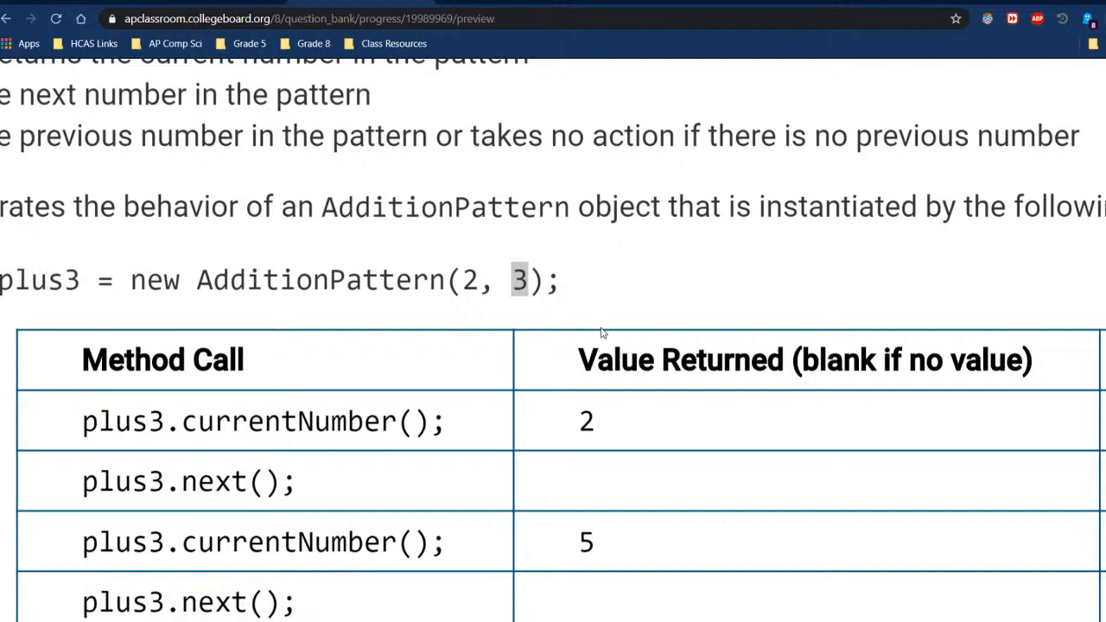
mouse_move(629, 434)
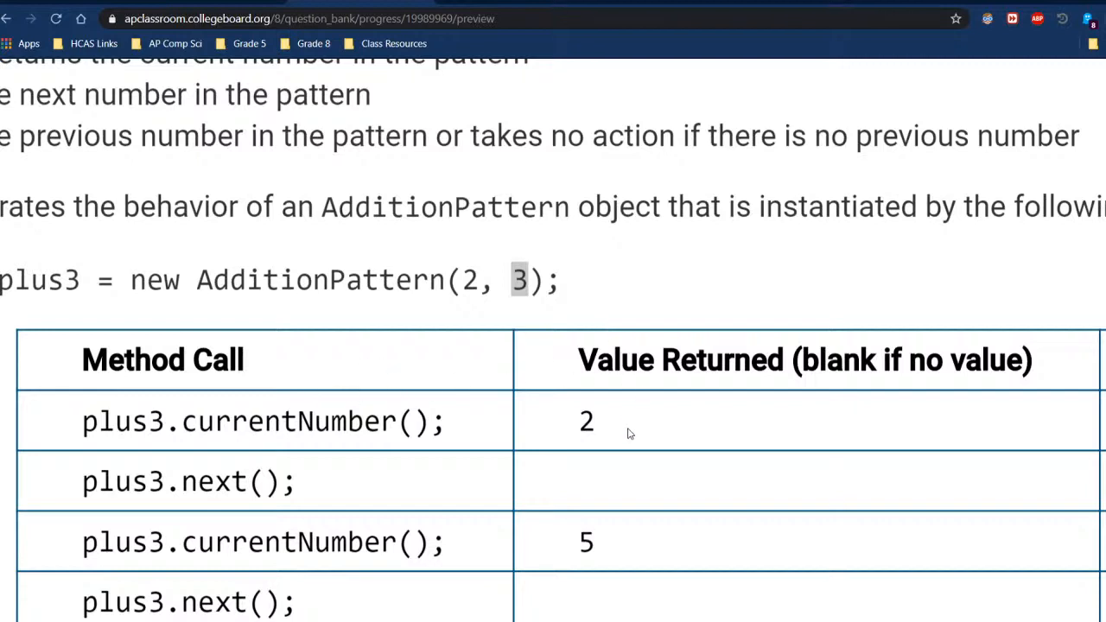
mouse_move(593, 439)
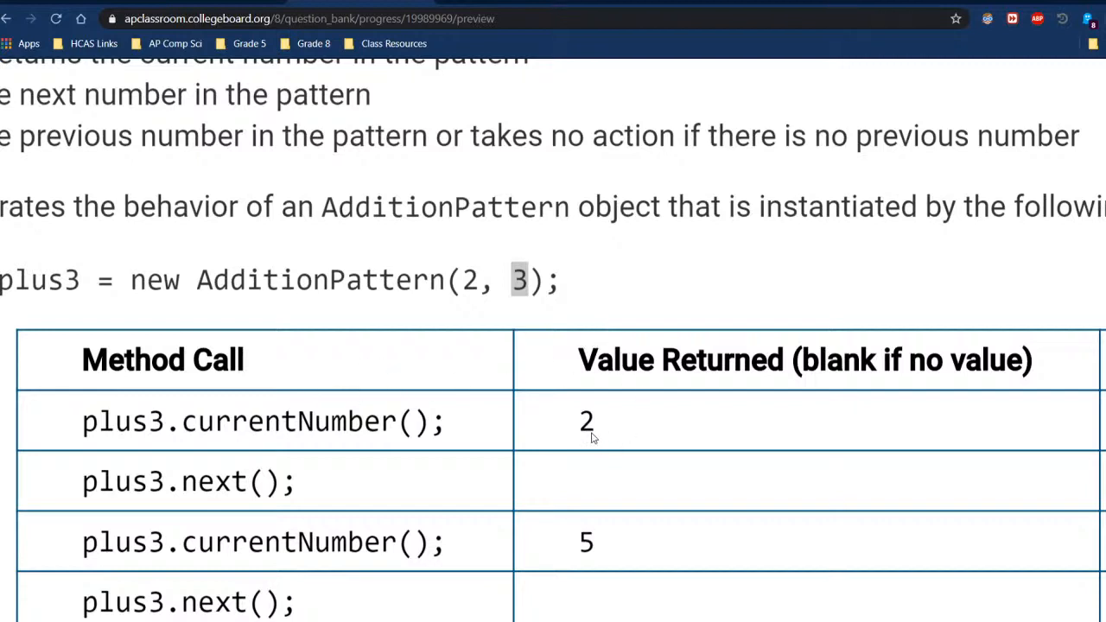
mouse_move(408, 429)
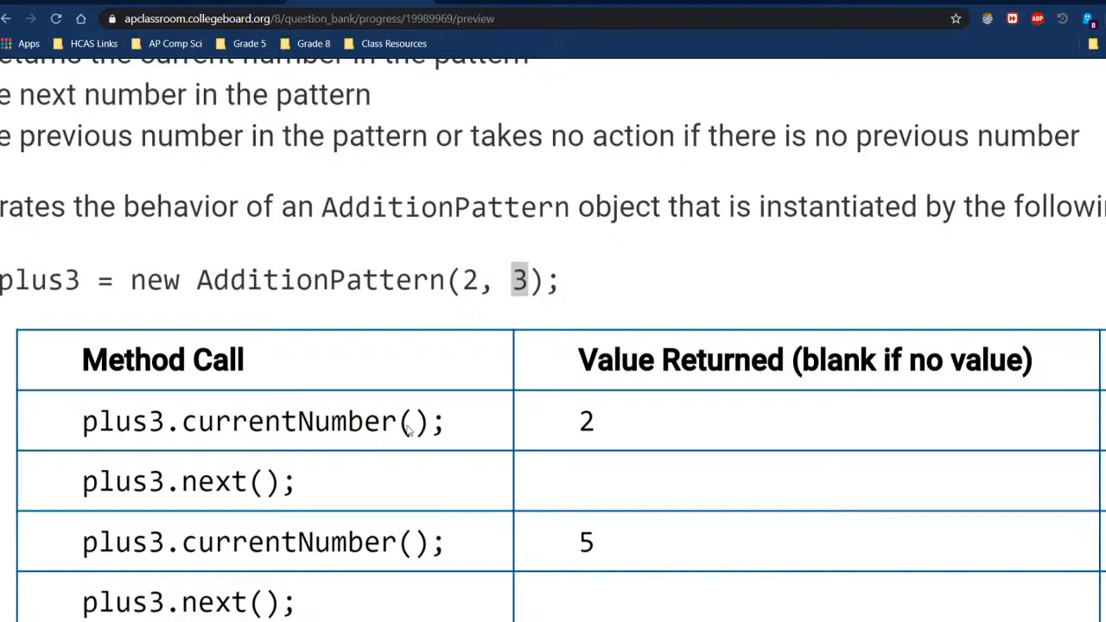
double_click(519, 280)
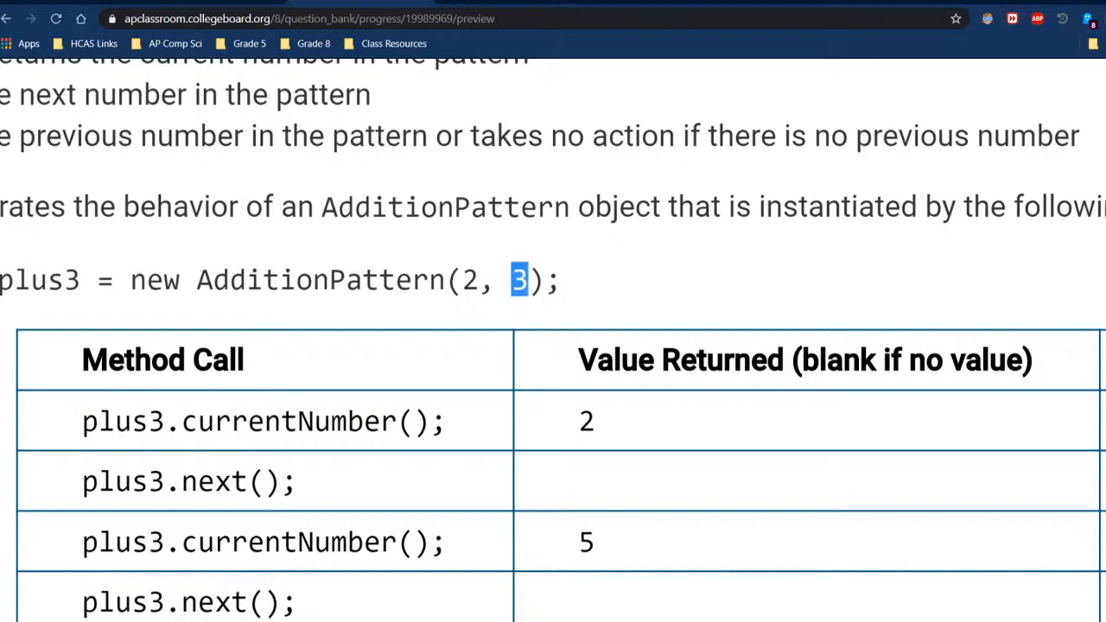
scroll(down, 3)
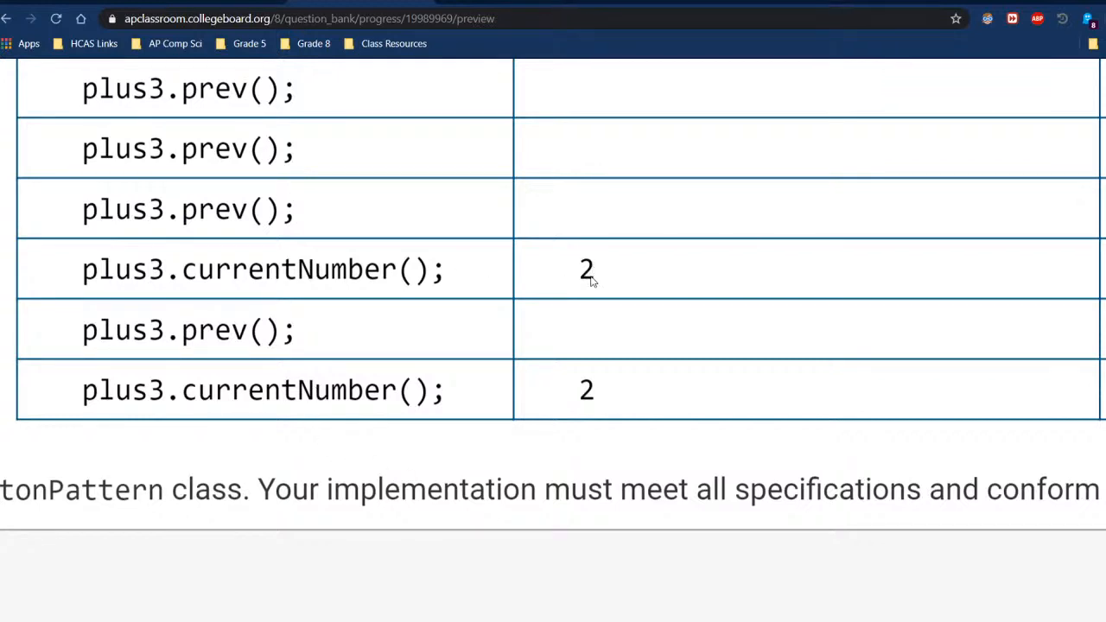
mouse_move(353, 297)
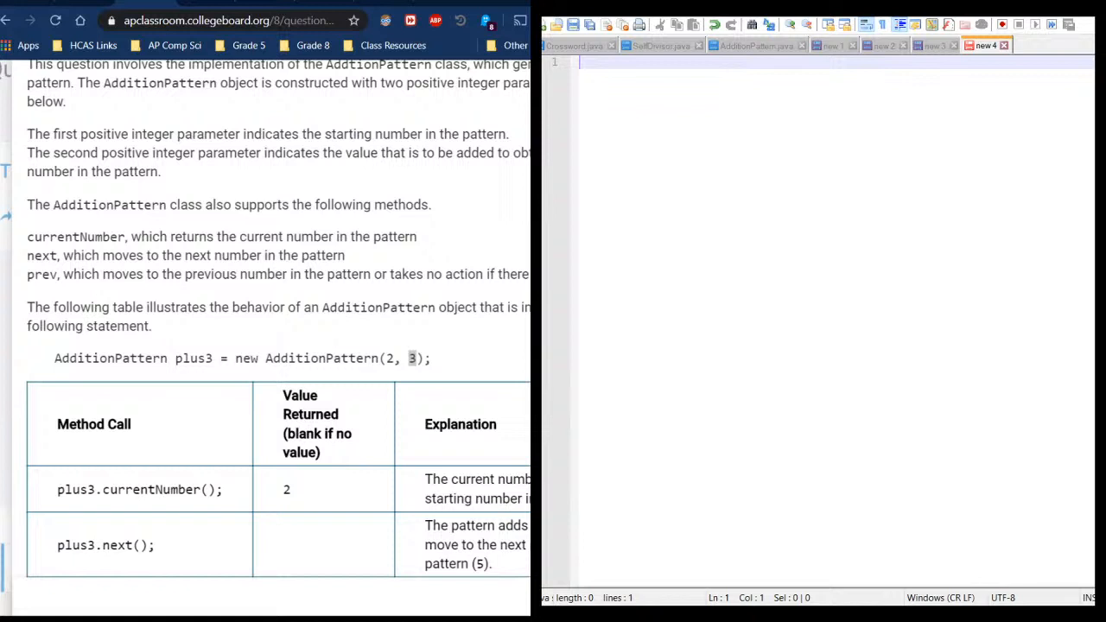
mouse_move(645, 145)
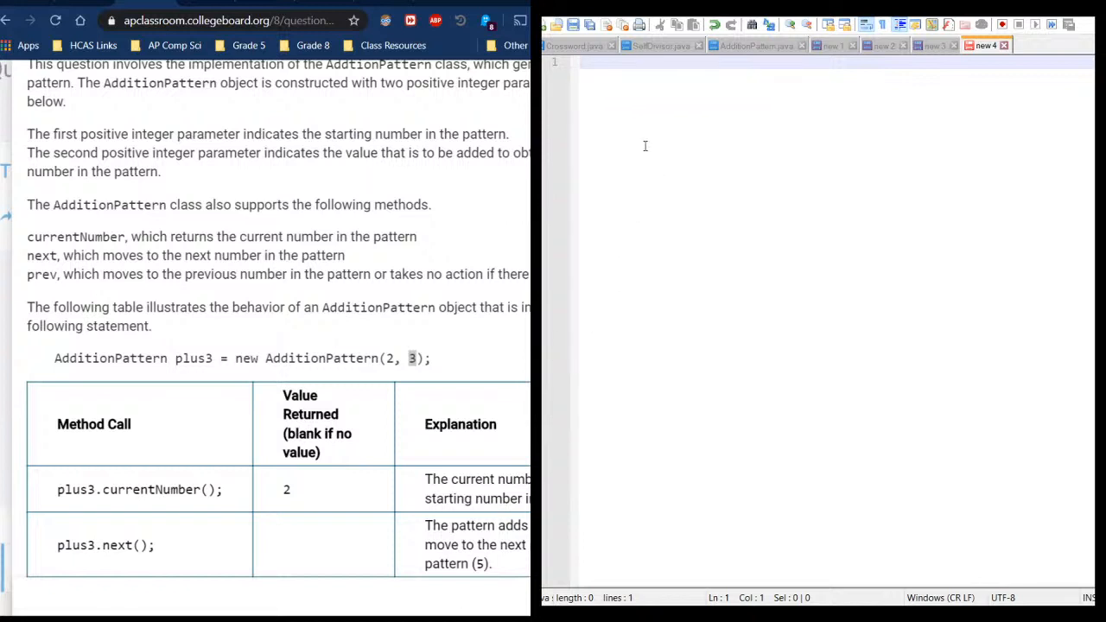
Write 'public class AdditionPattern {' and position the cursor on the first line inside the class
text(public cla)
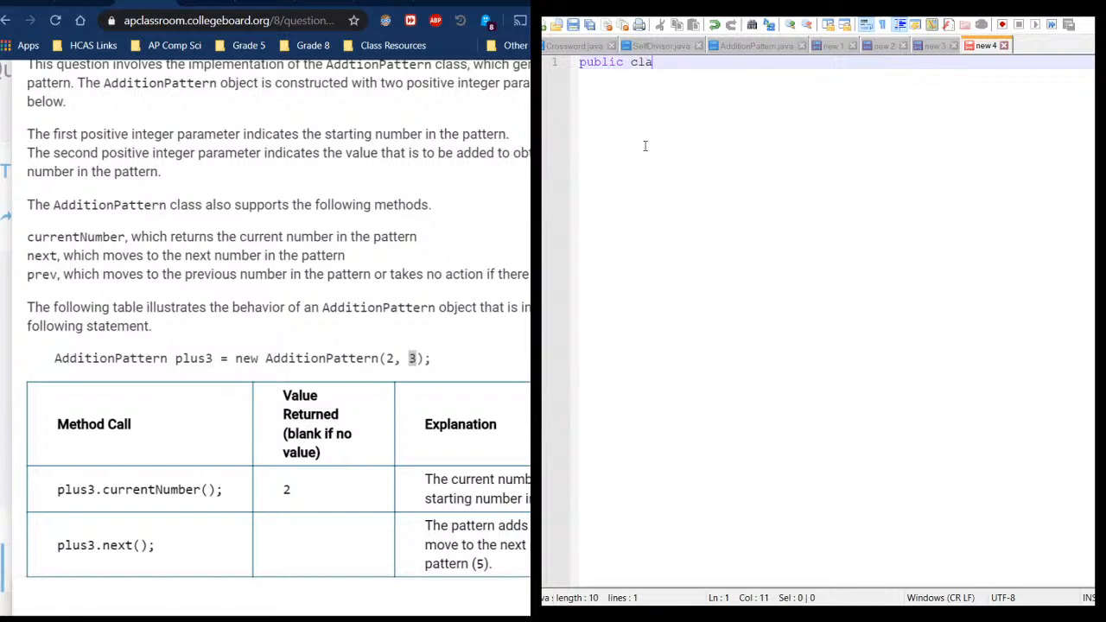
text(ss Addition)
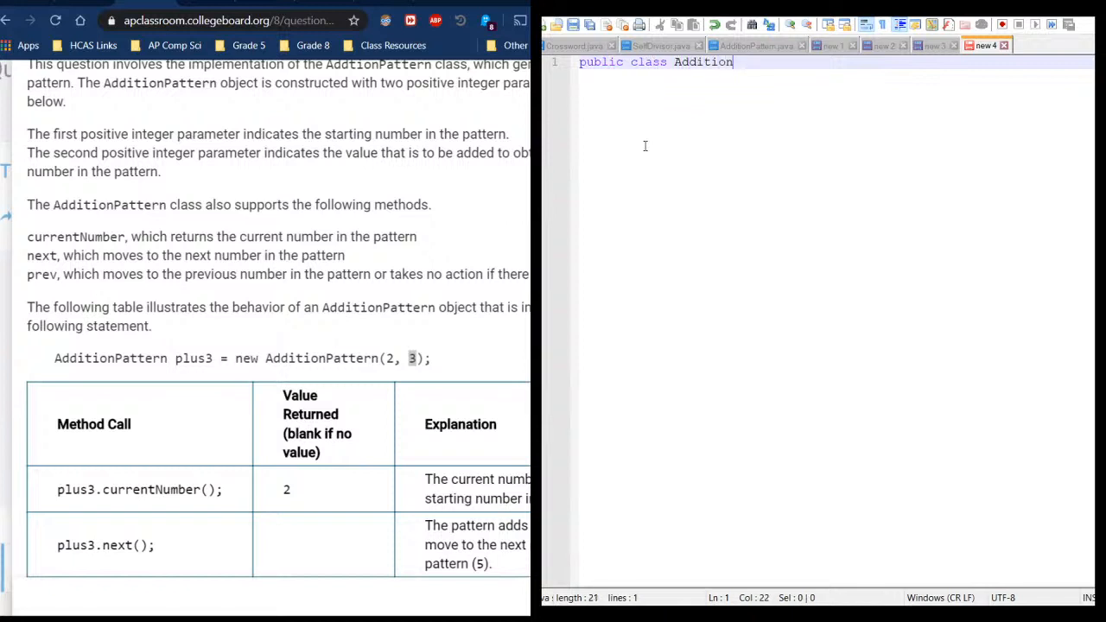
text(Pattern)
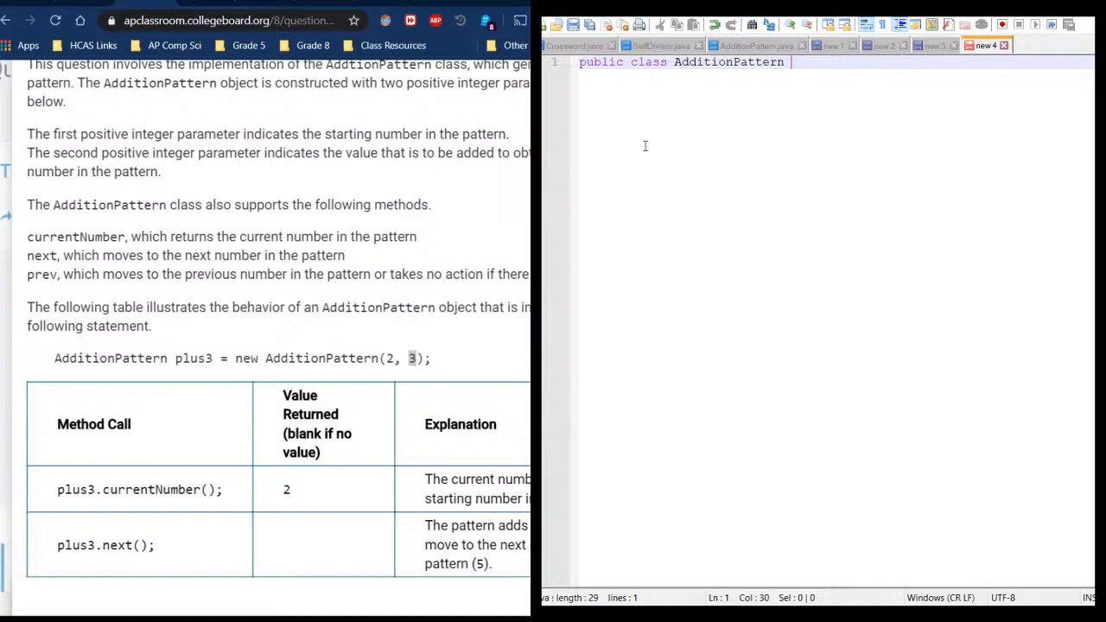
text({)
text(})
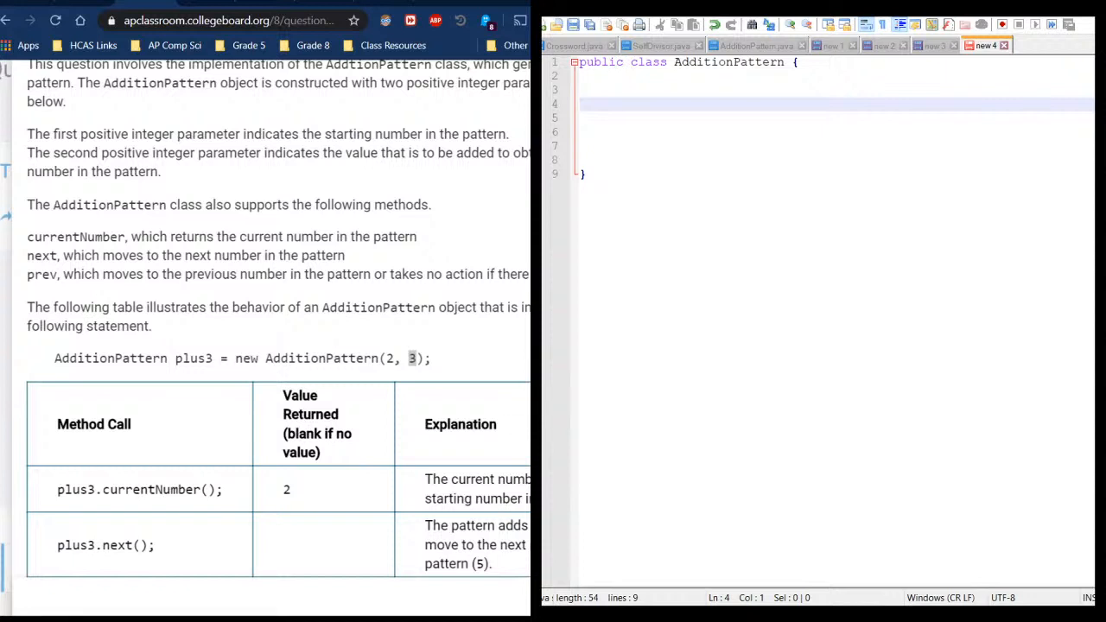
click(608, 90)
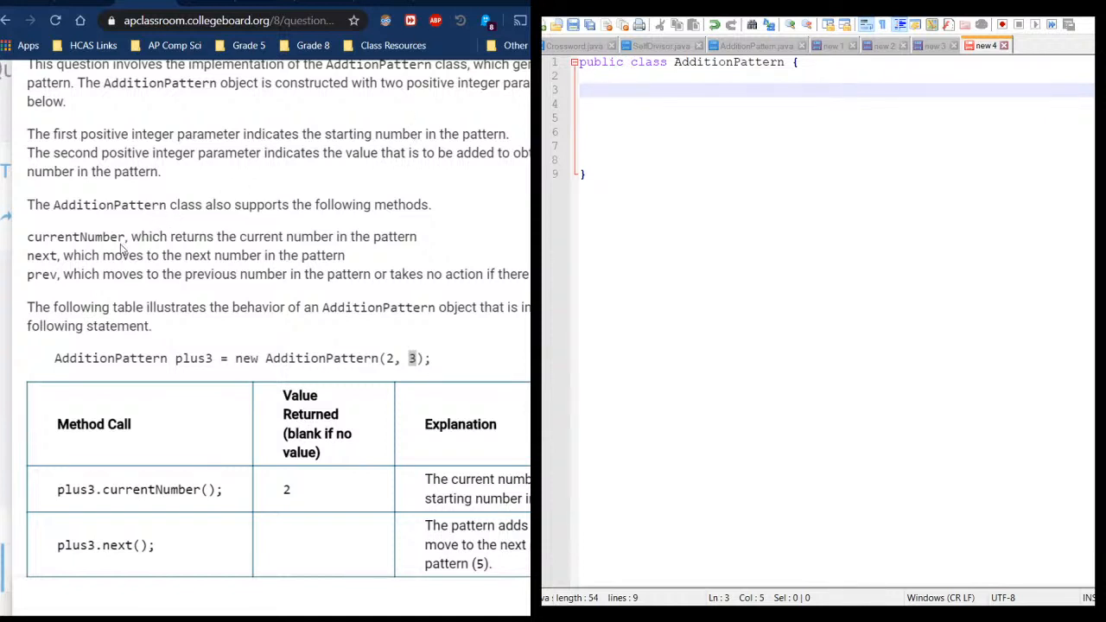
double_click(411, 358)
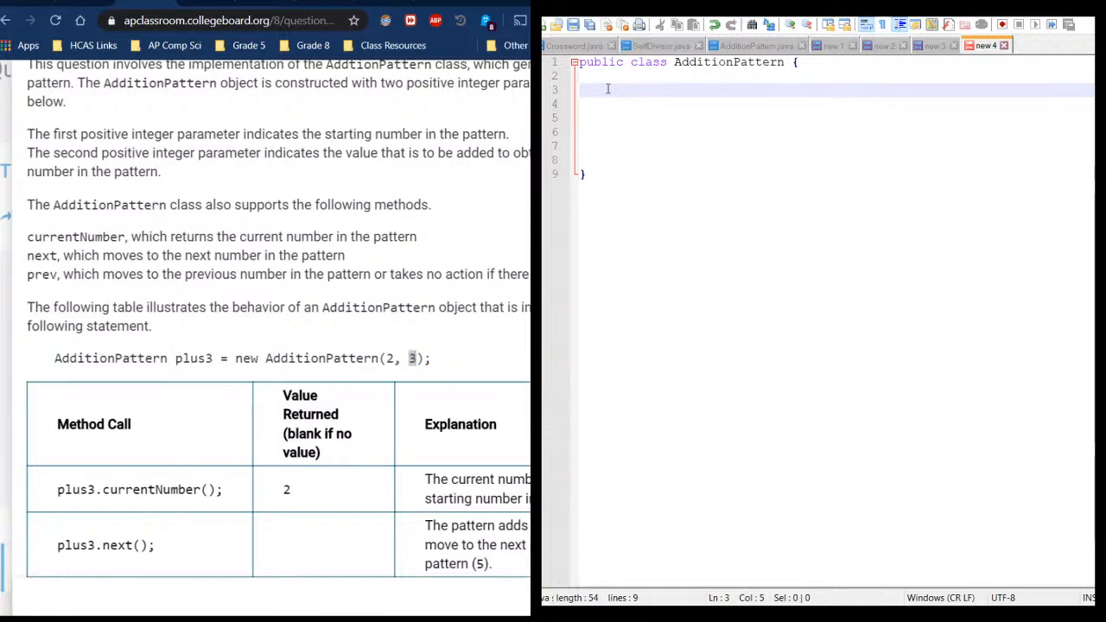
Declare 'private int start;', 'private int step;' and 'private int current;' inside the class
text(priv)
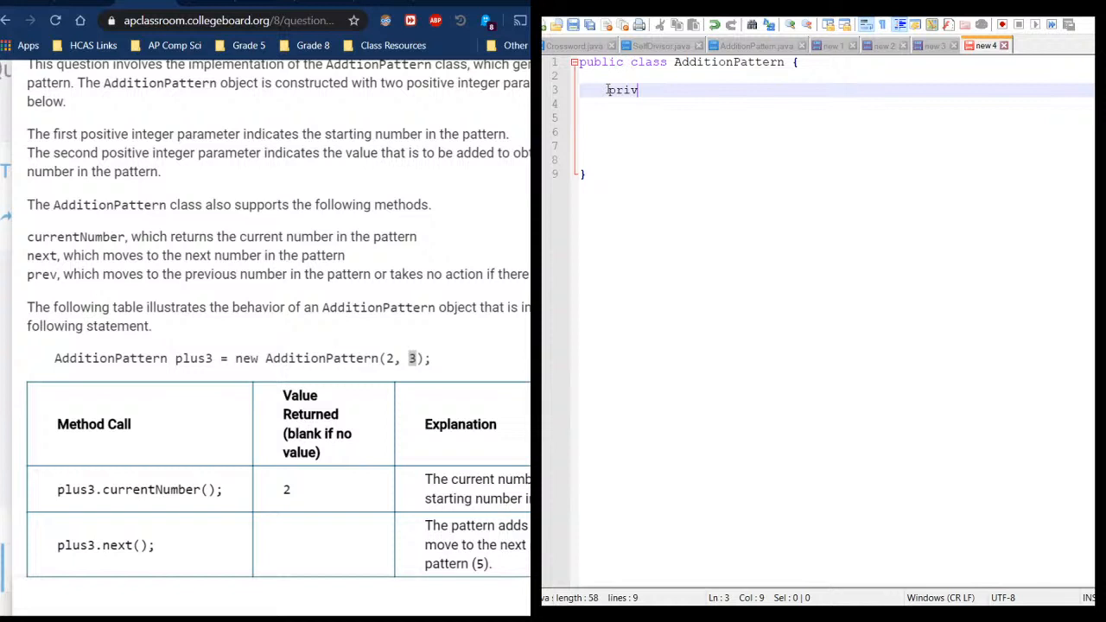
text(ate)
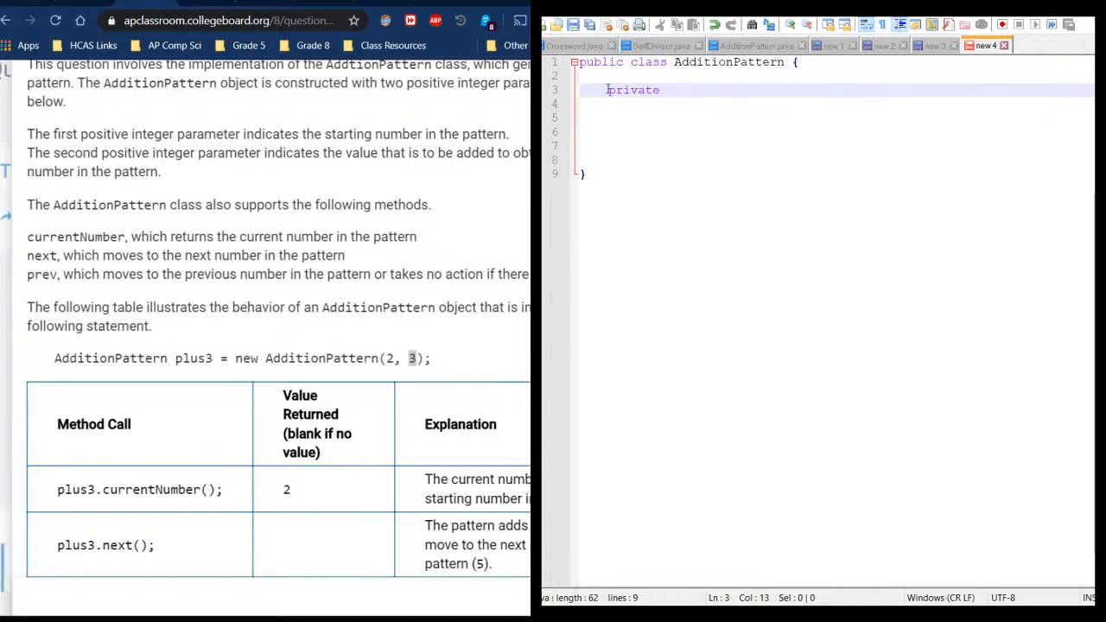
text(int star)
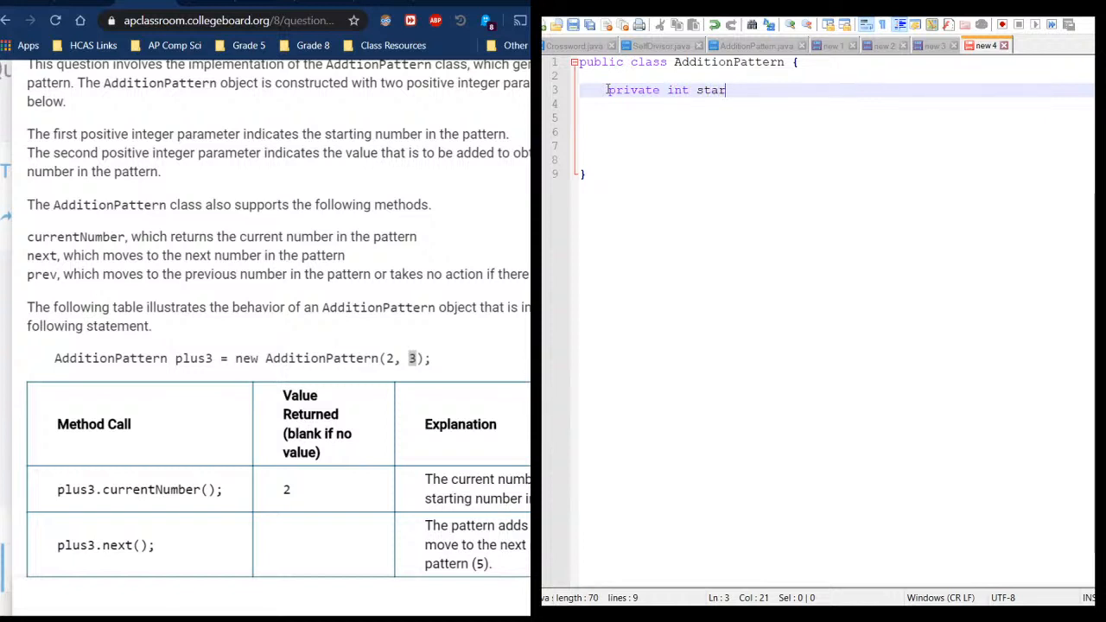
text(t;)
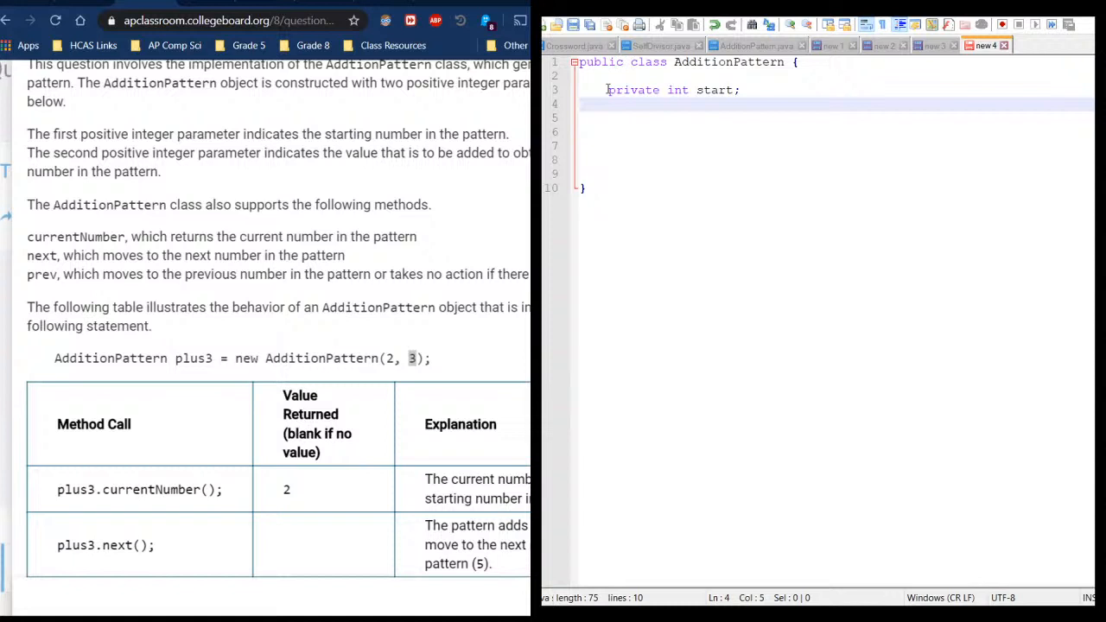
text(private)
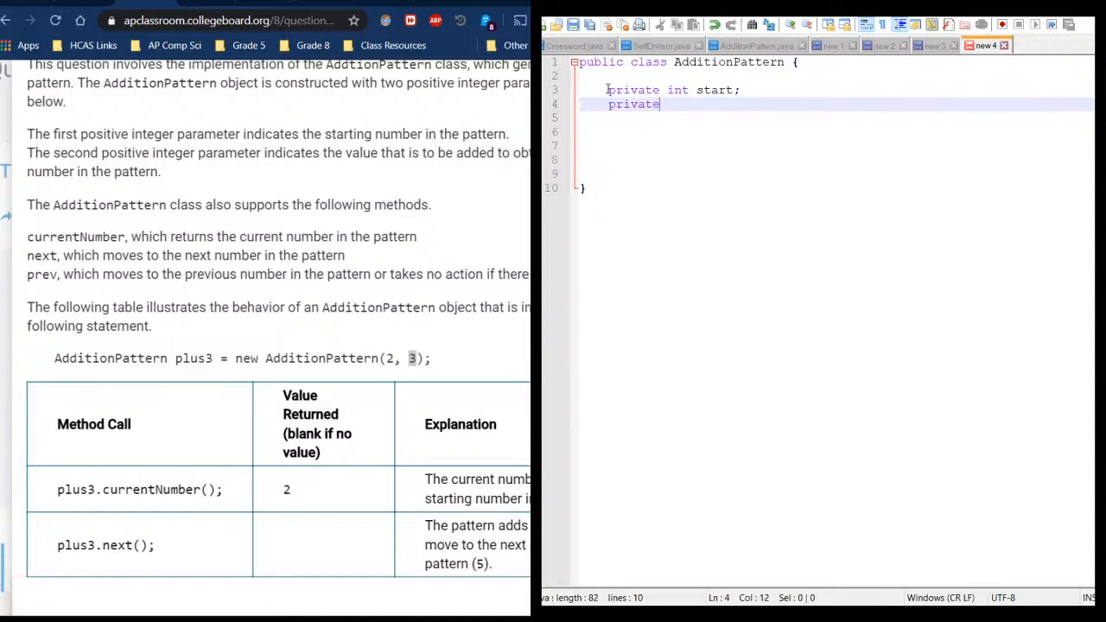
text(int)
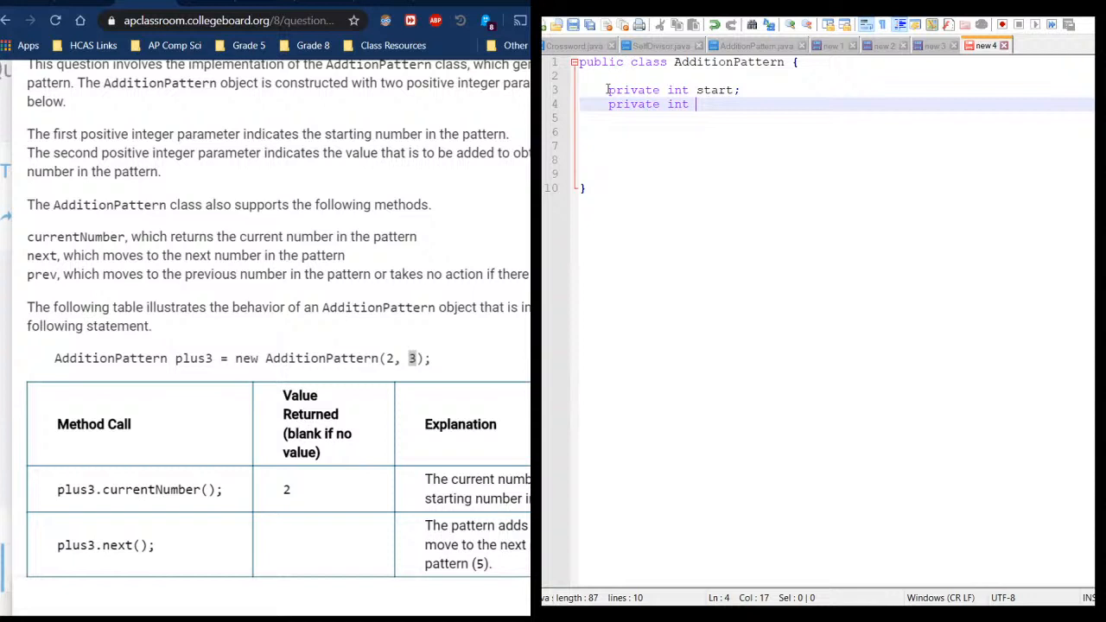
text(step;)
text(private int)
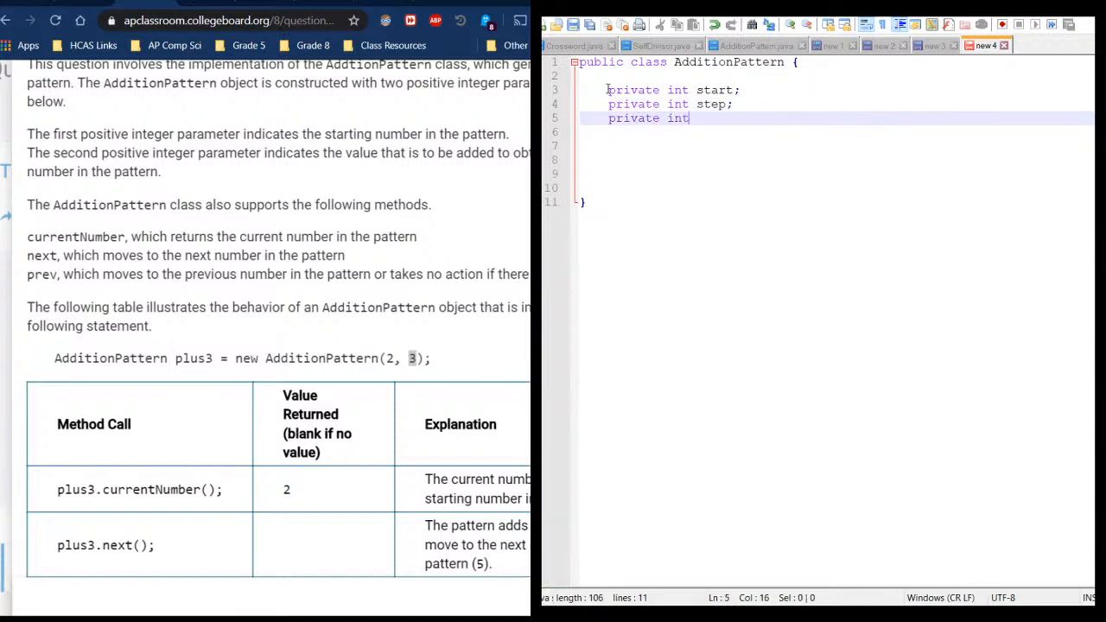
text(current;)
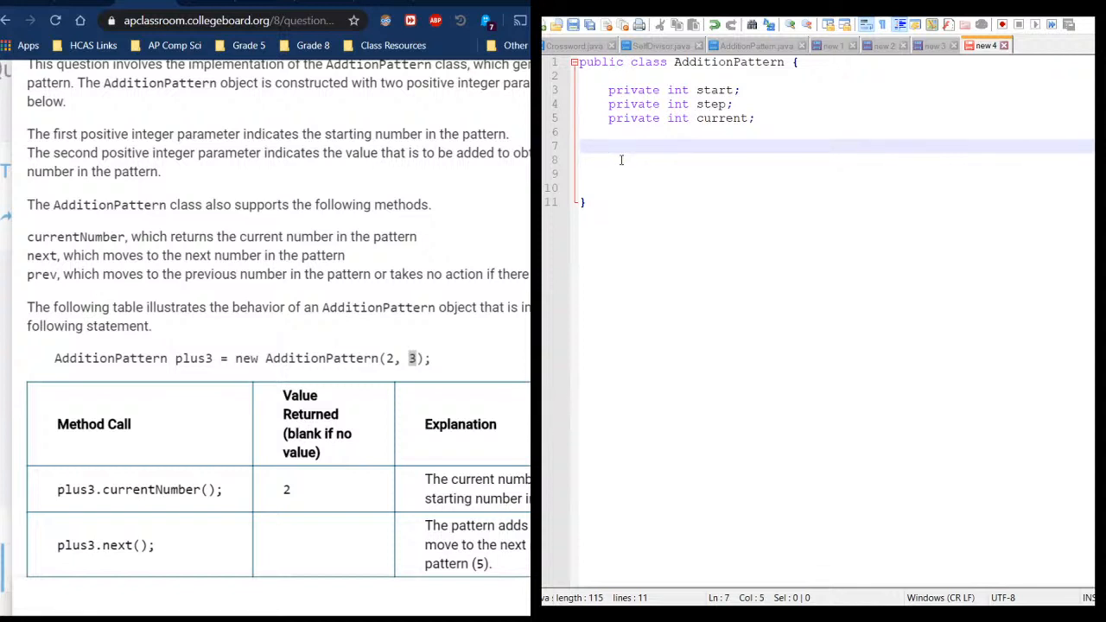
Write the constructor signature 'public AdditionPattern(int start, int step) {' below the fields
click(614, 145)
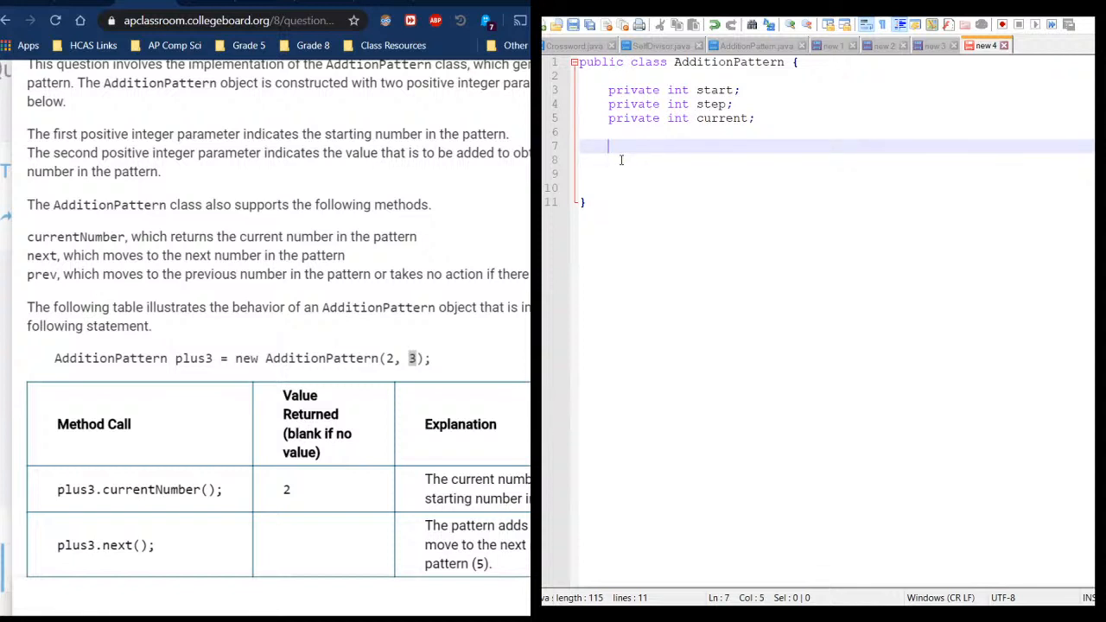
text(public)
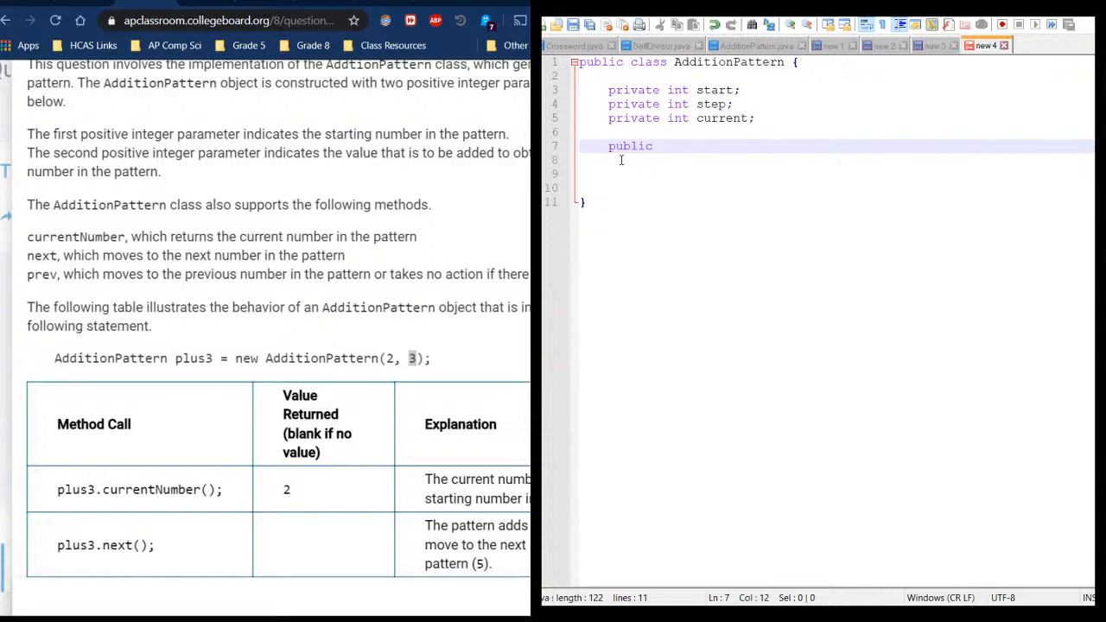
text(Additi)
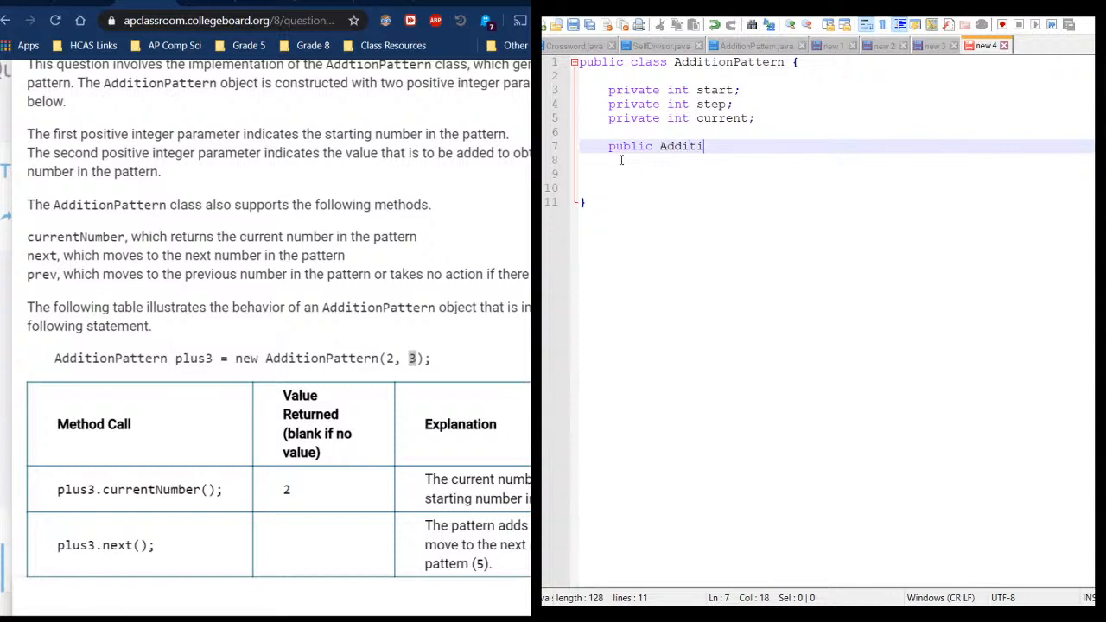
text(onPattern(int start,)
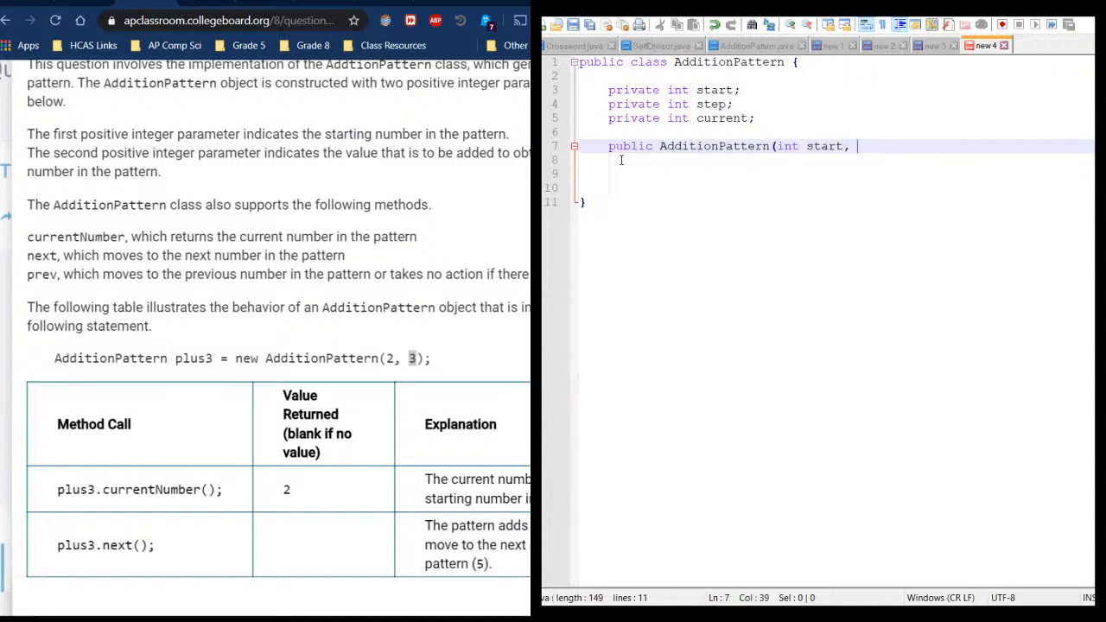
text(int step)
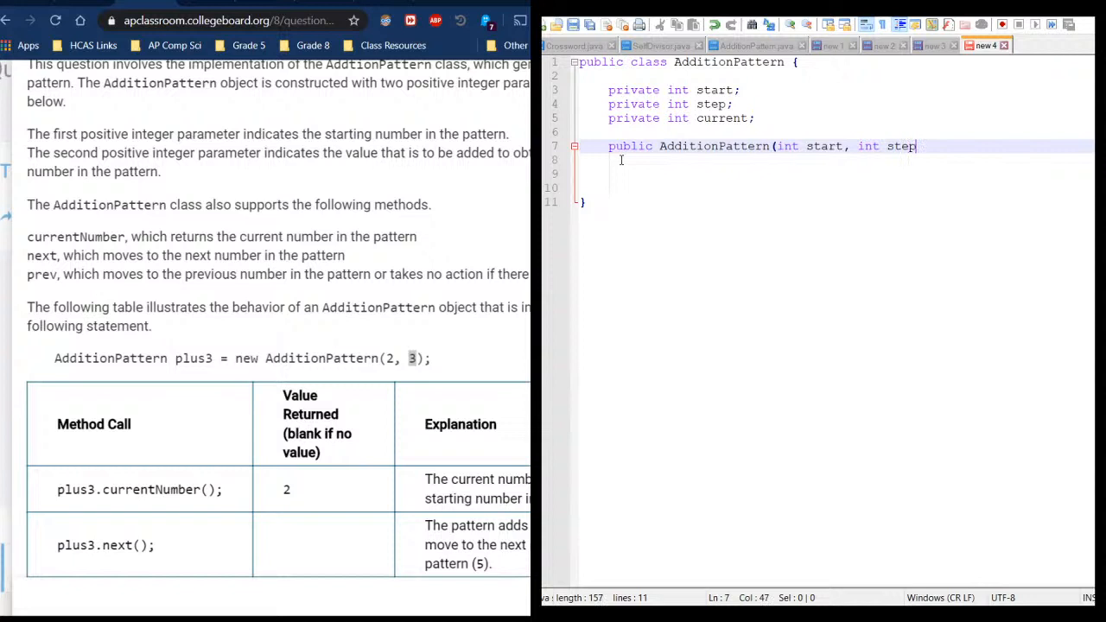
text())
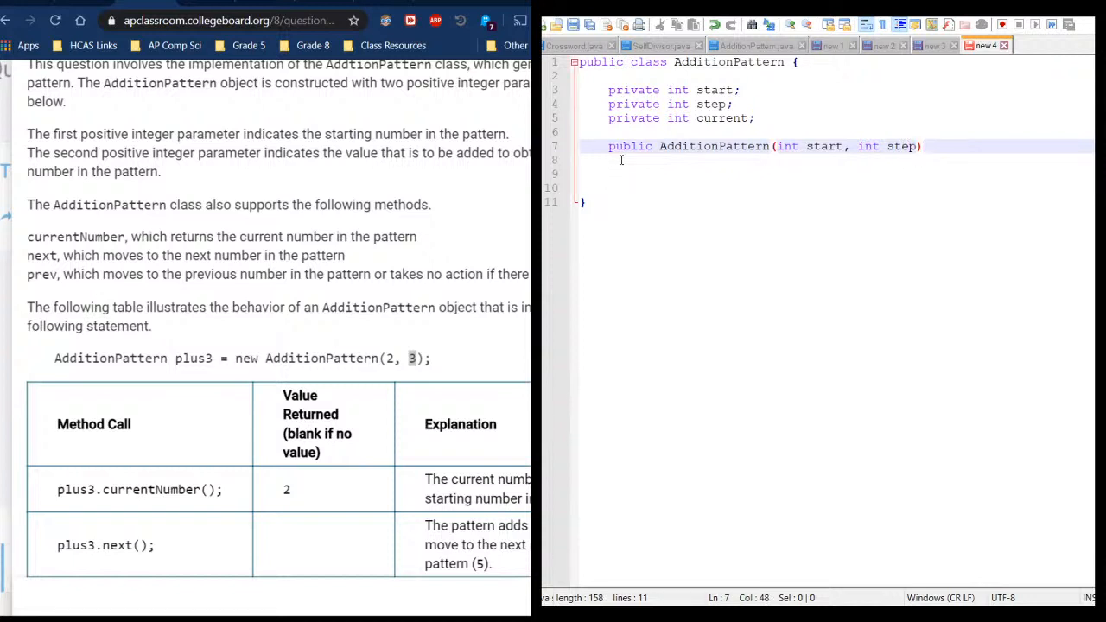
text({)
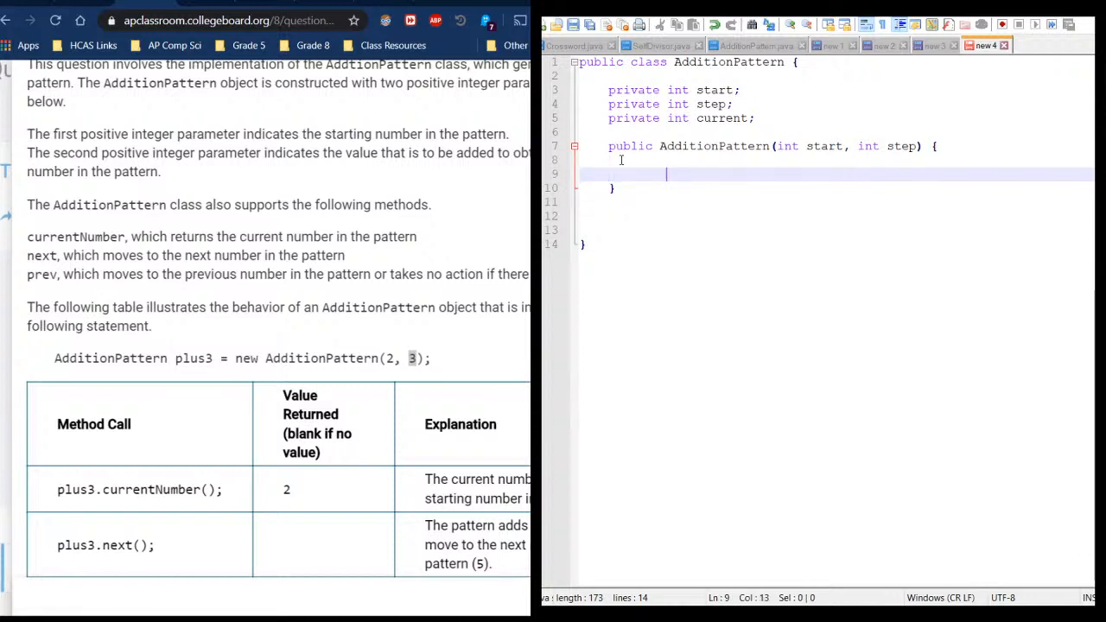
Fill the constructor body with 'this.start = start; this.step = step; current = start;'
text(this.s)
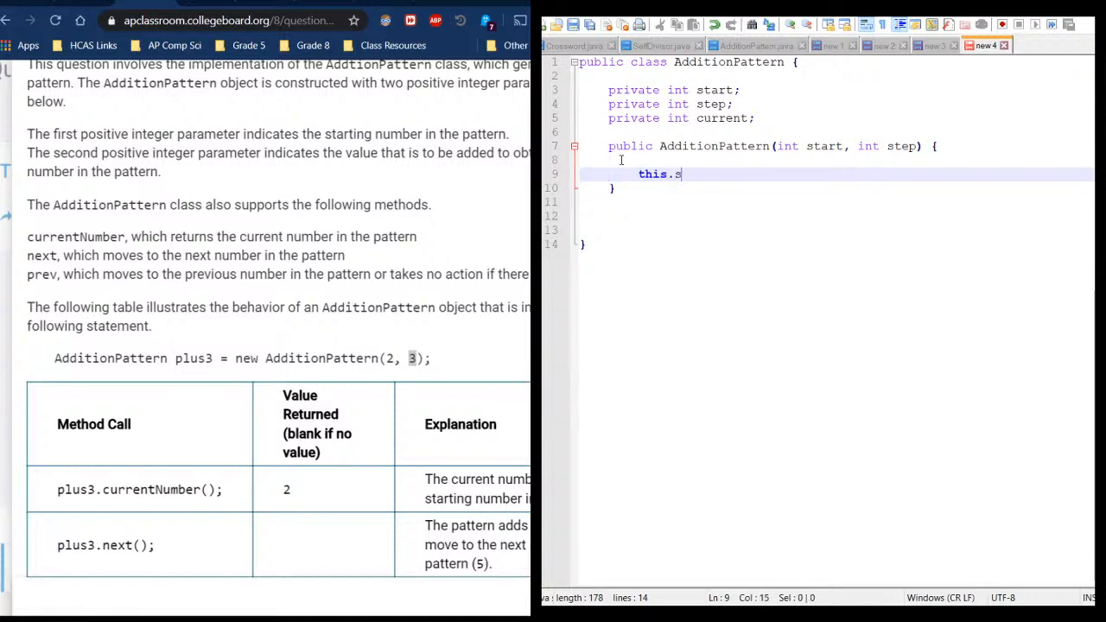
text(tart = start;)
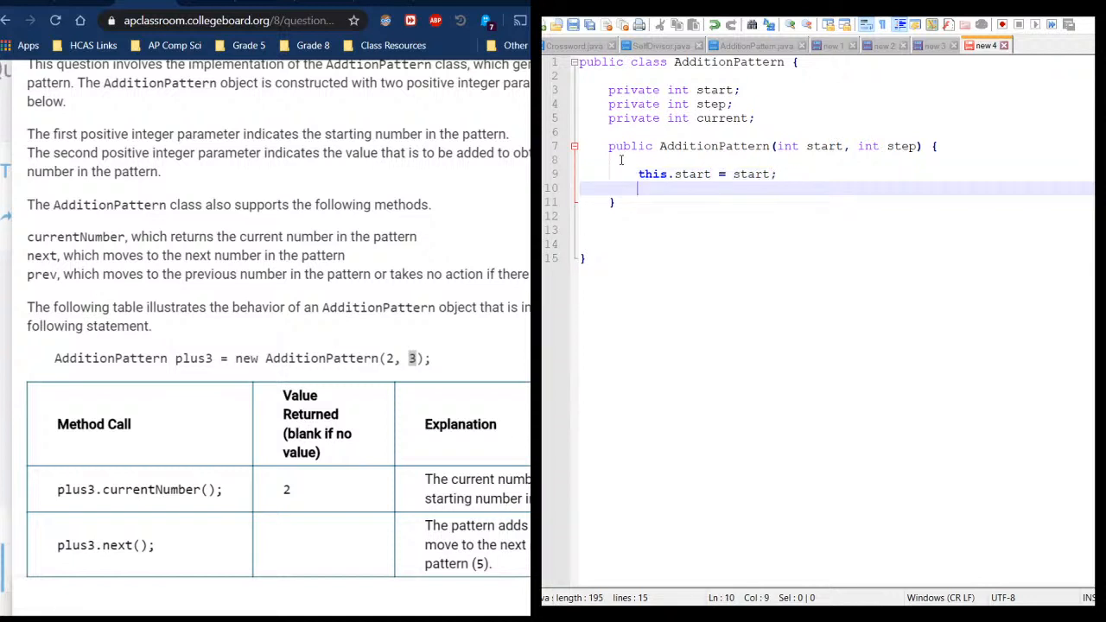
text(this.step)
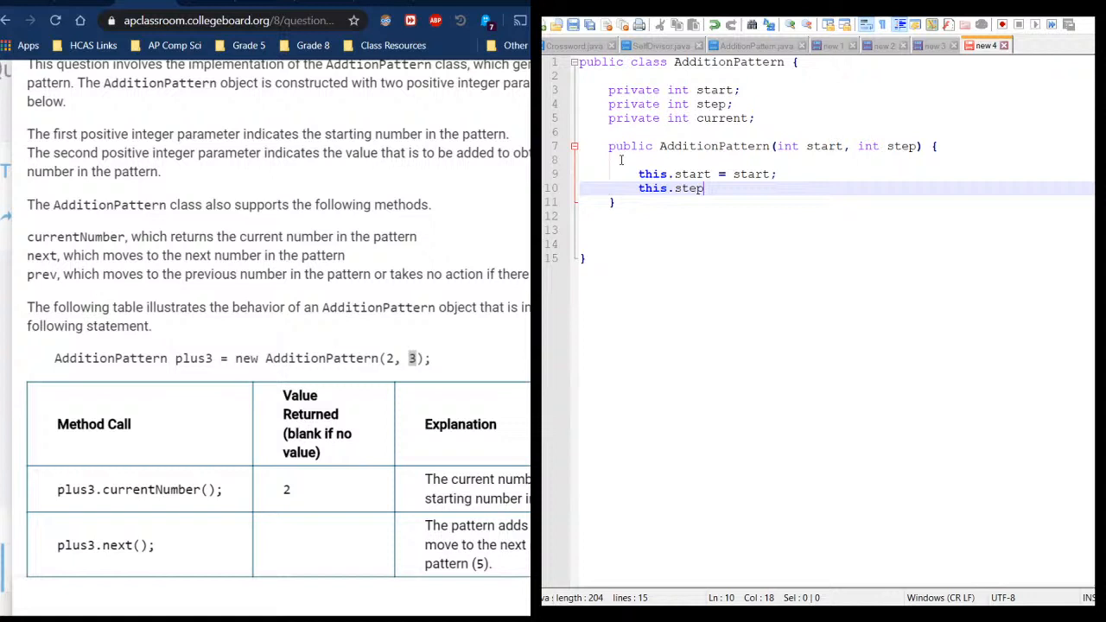
text(= step;)
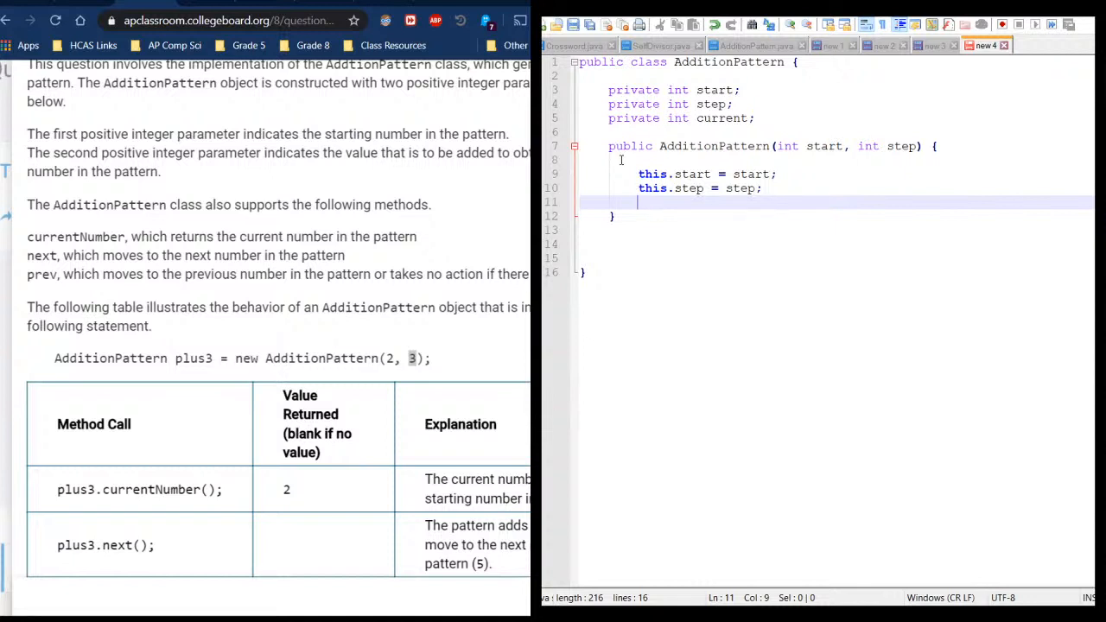
text(this)
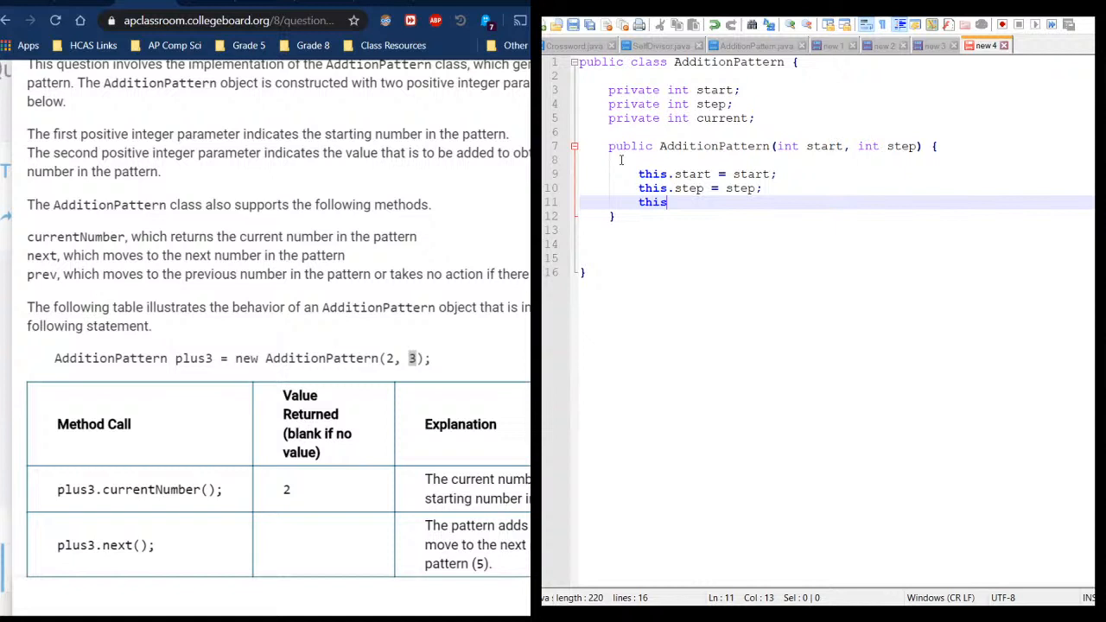
text(current =)
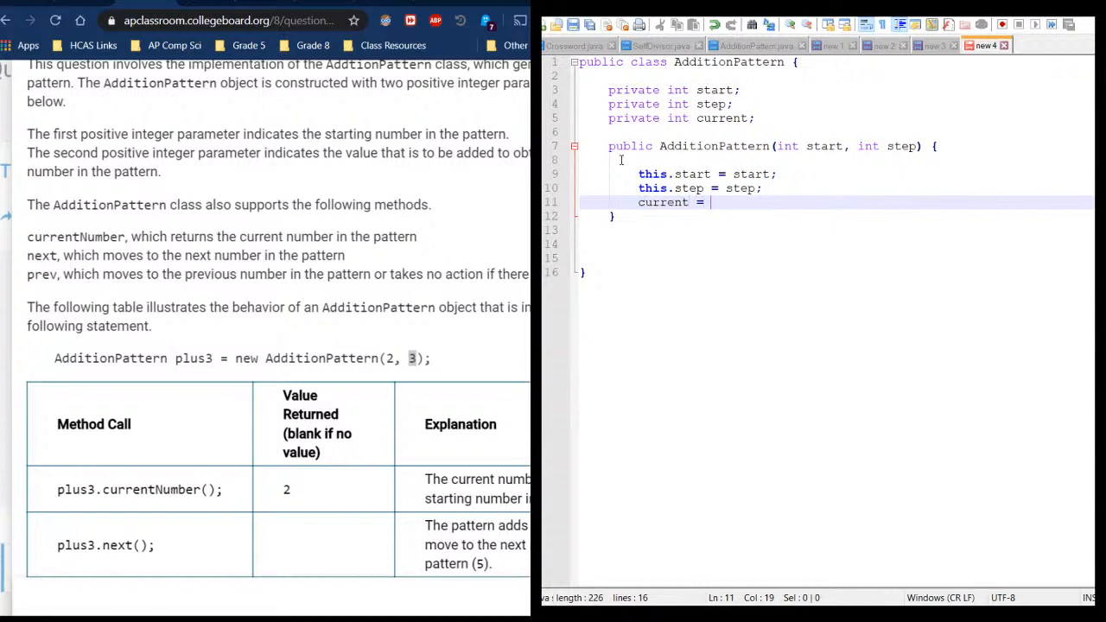
text(start;)
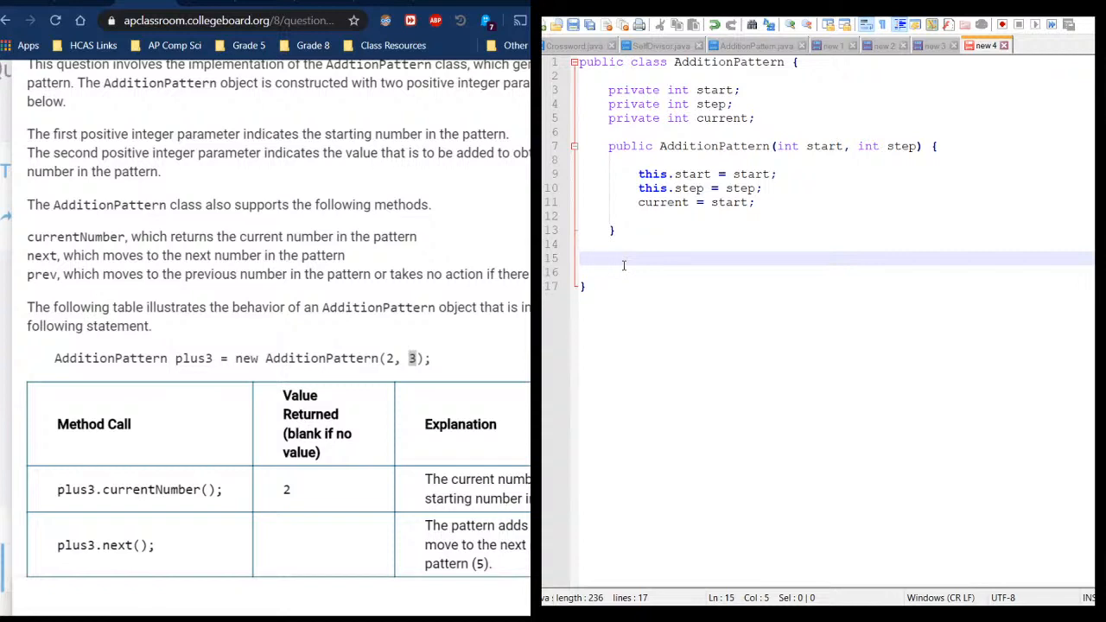
scroll(down, 3)
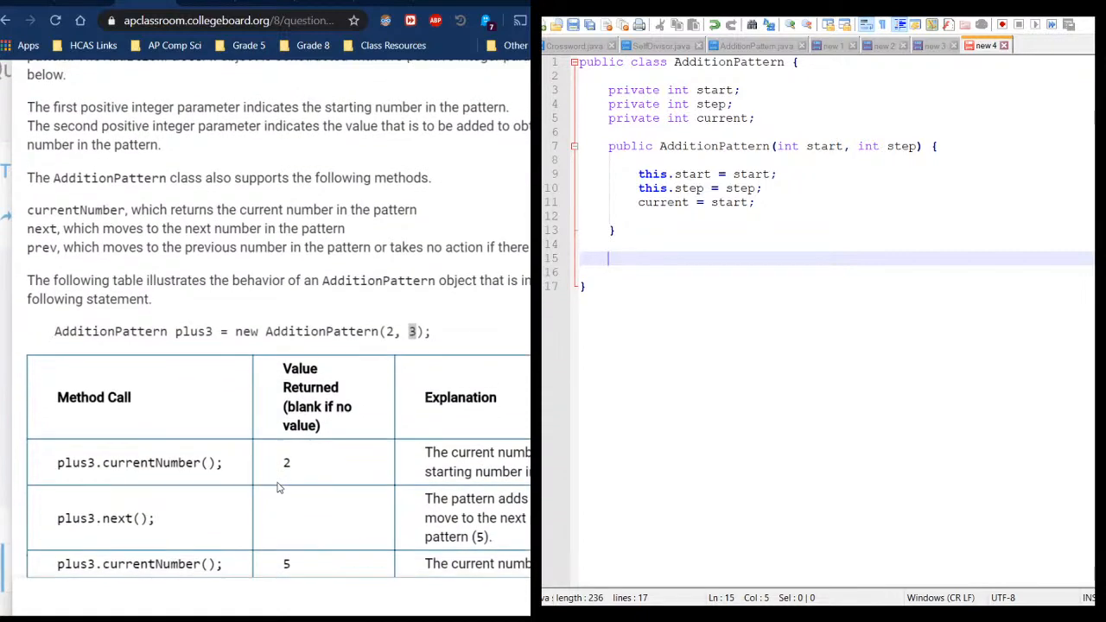
scroll(down, 3)
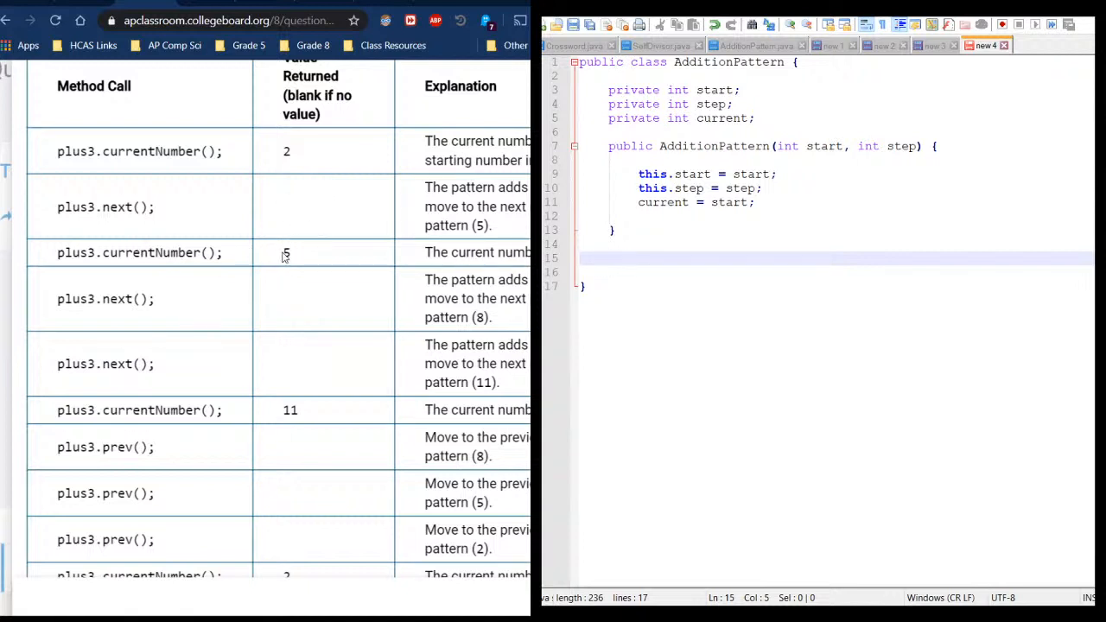
double_click(287, 252)
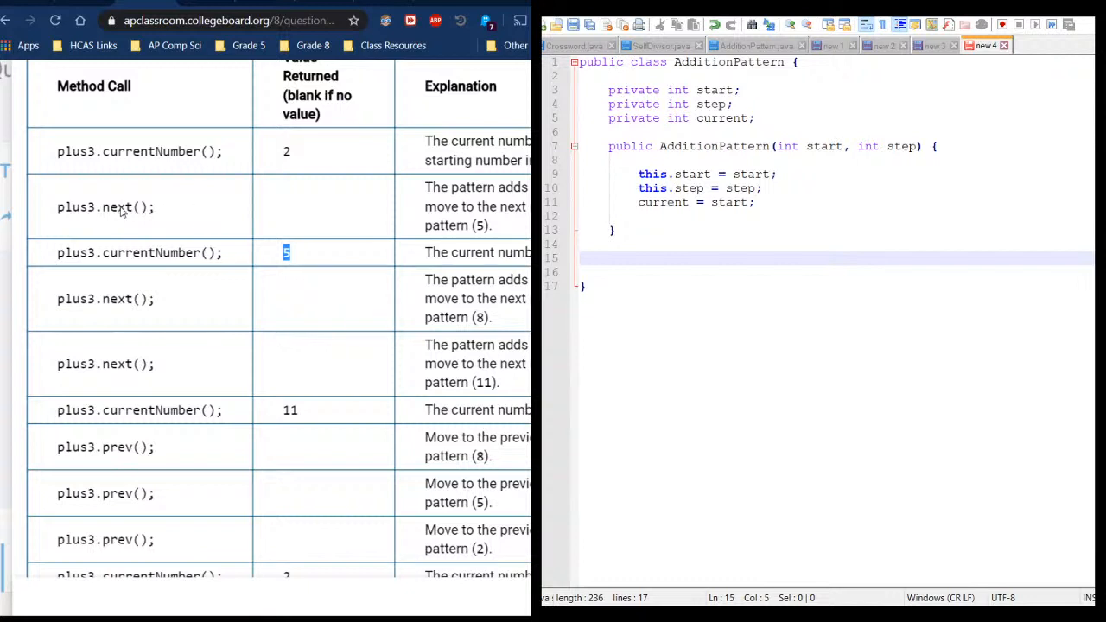
mouse_move(280, 211)
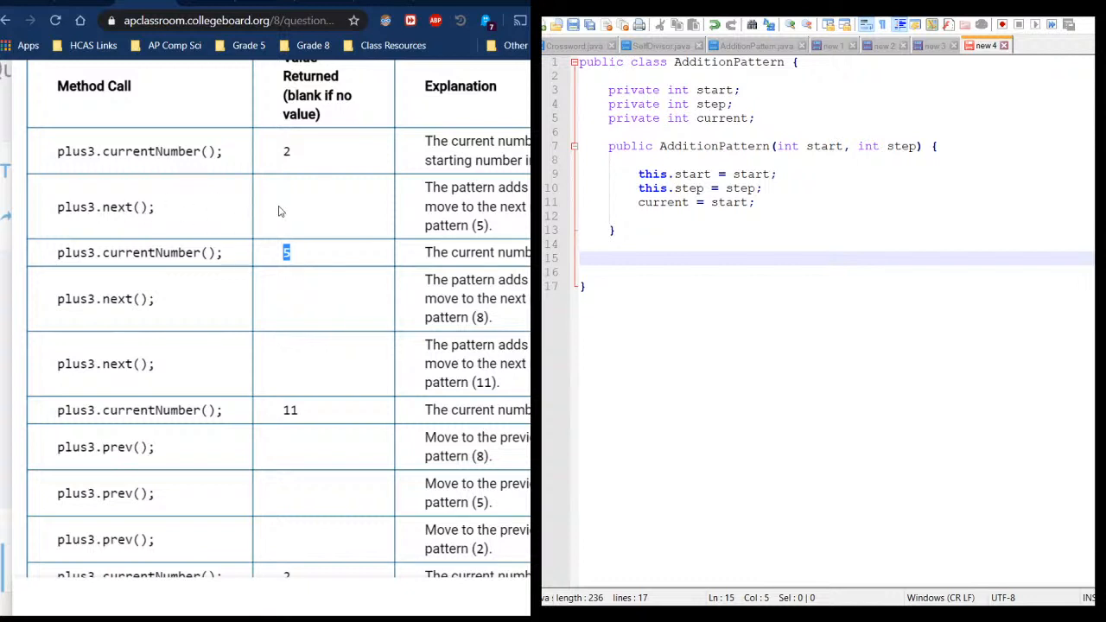
mouse_move(166, 499)
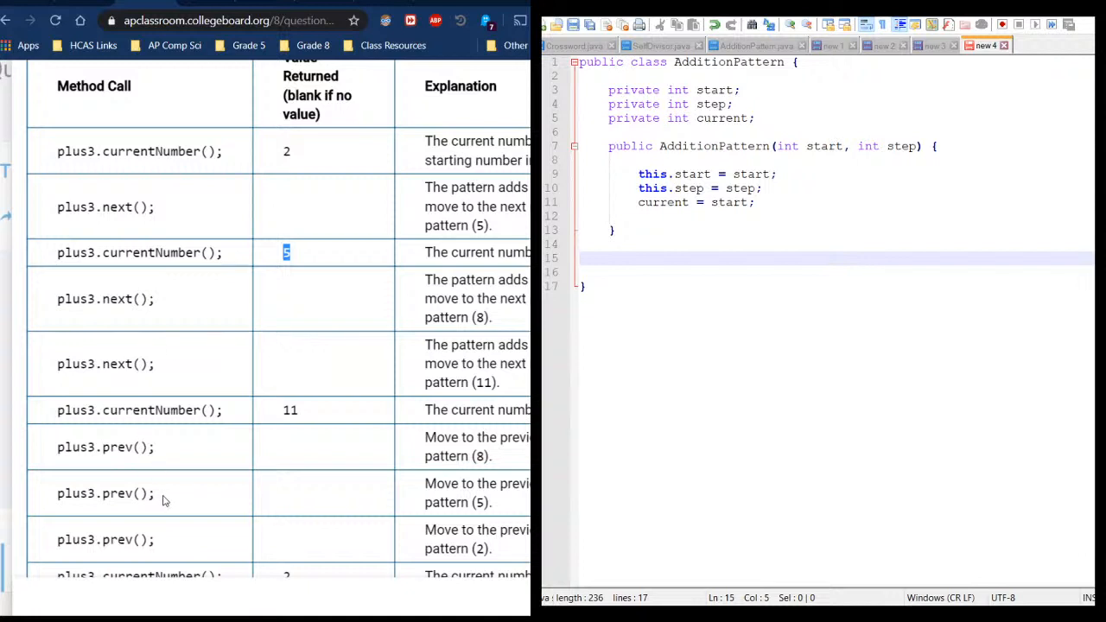
mouse_move(183, 457)
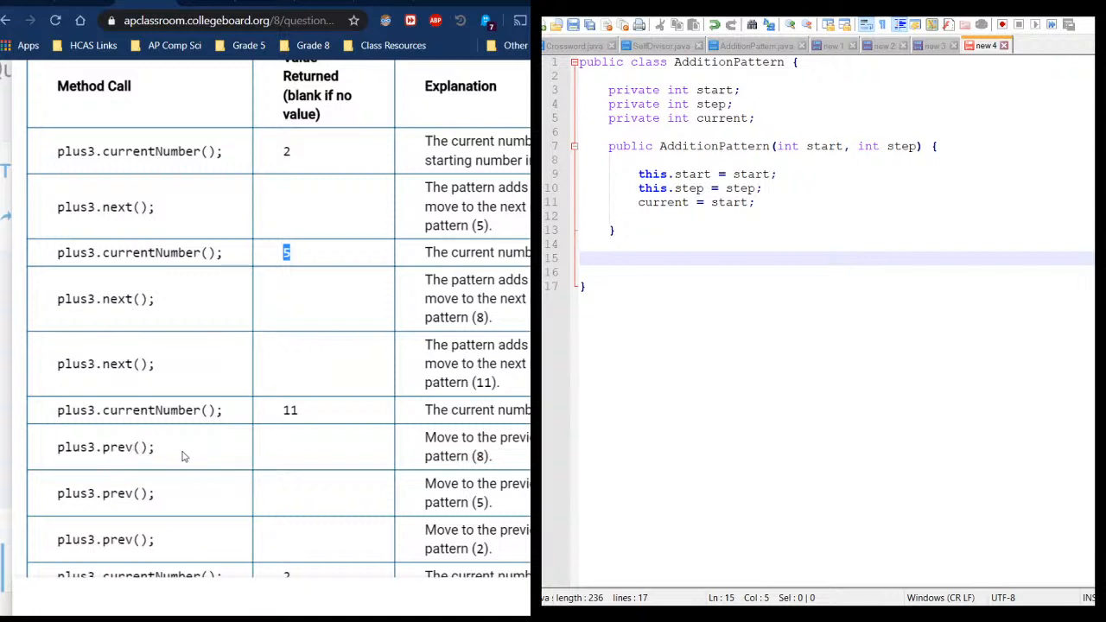
mouse_move(284, 450)
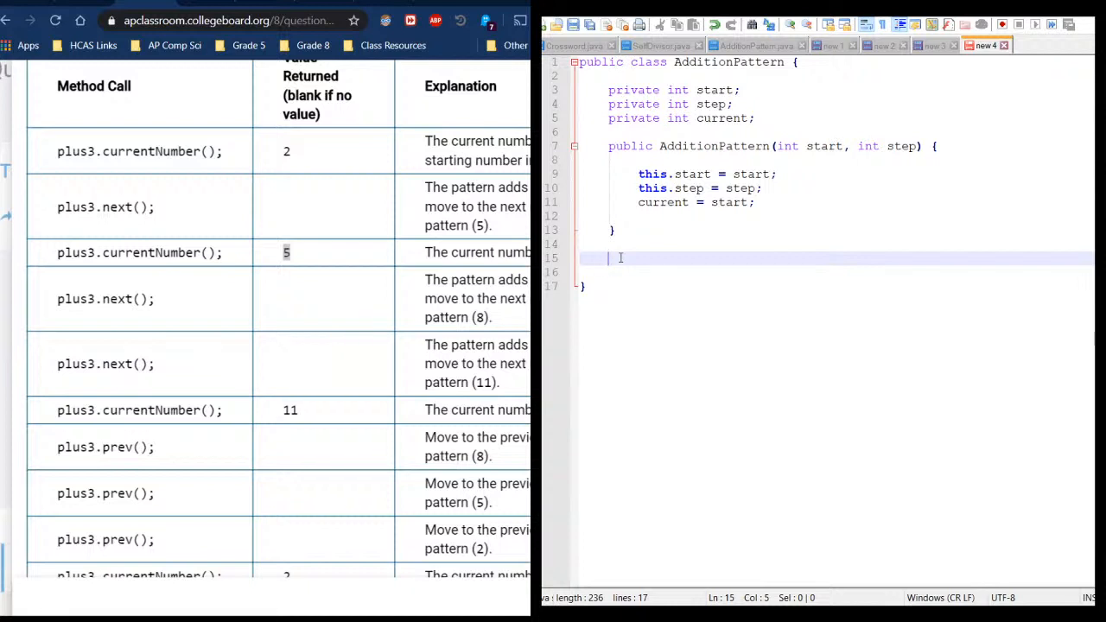
Write the one-line method 'public void next() { current += step; }'
text(public)
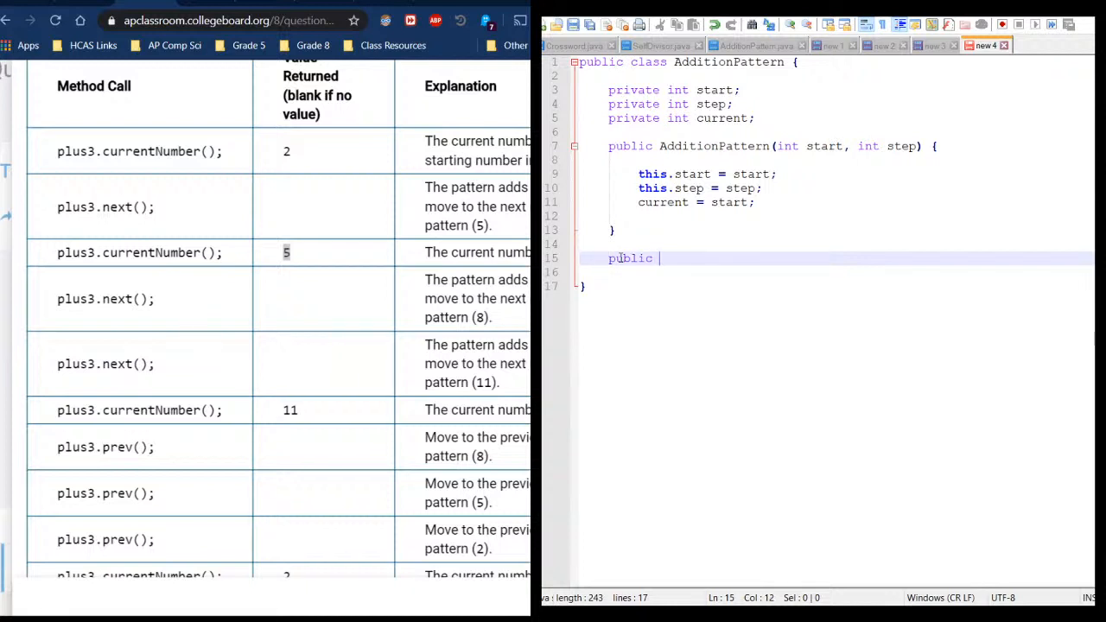
text(void)
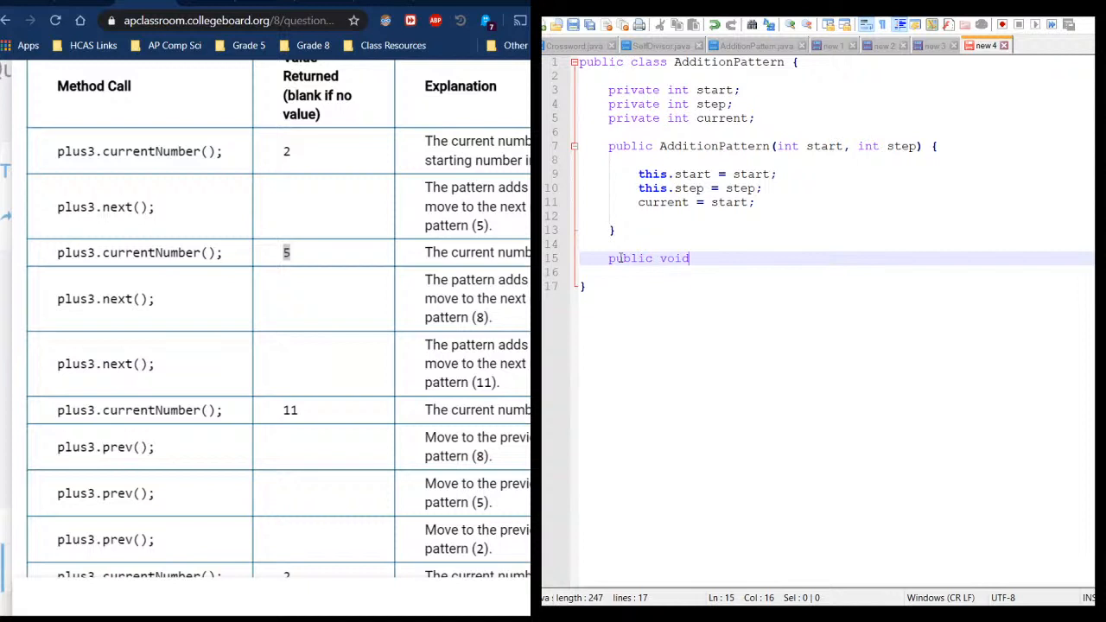
text(next)
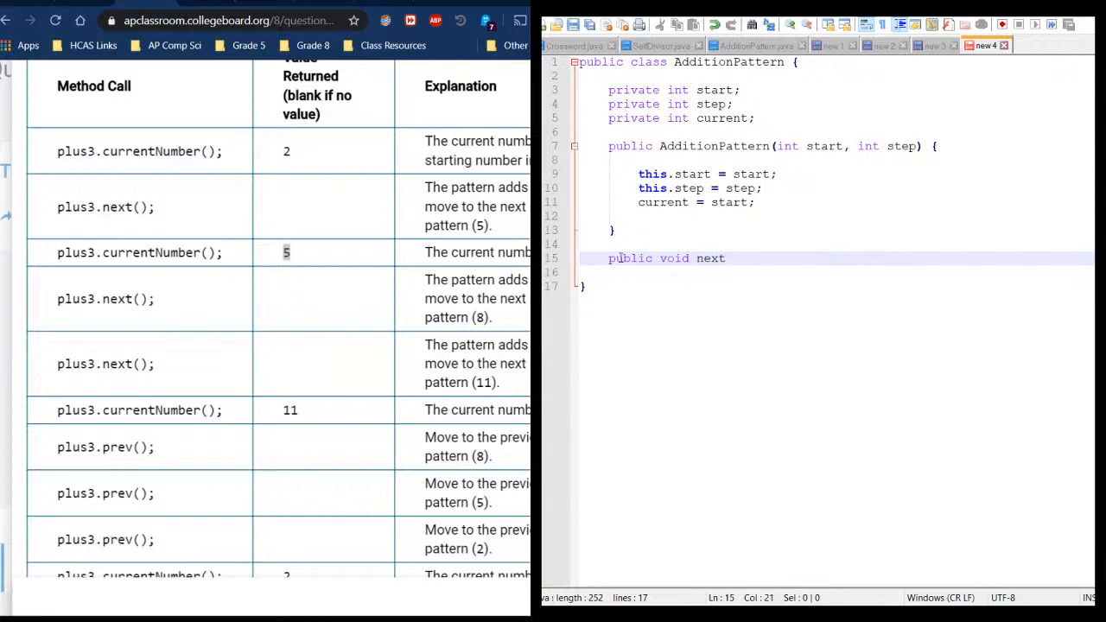
text(())
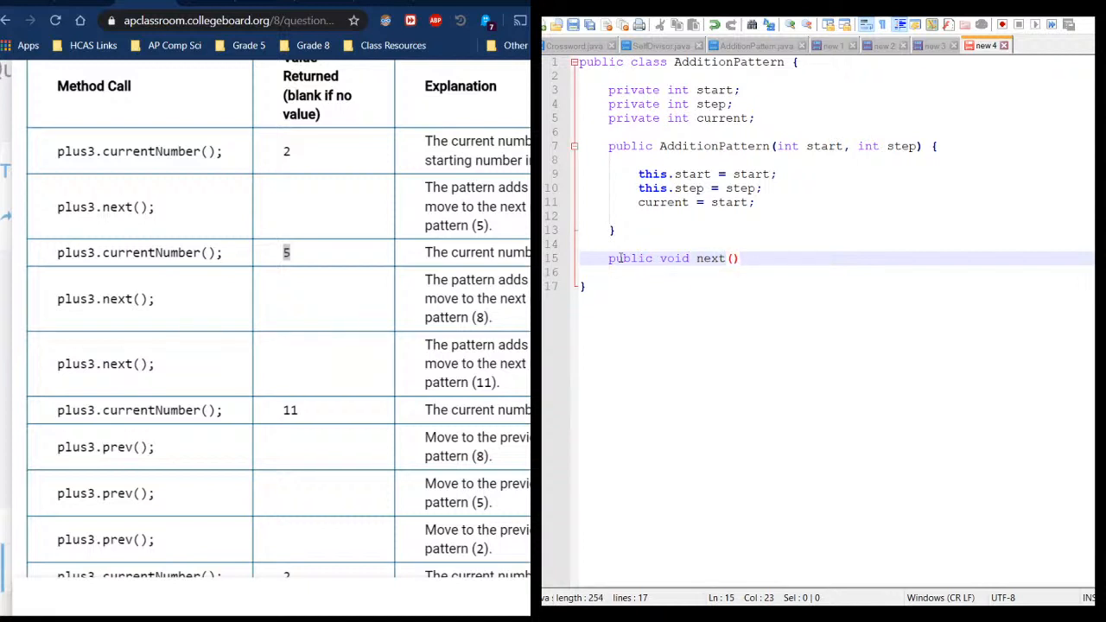
text({)
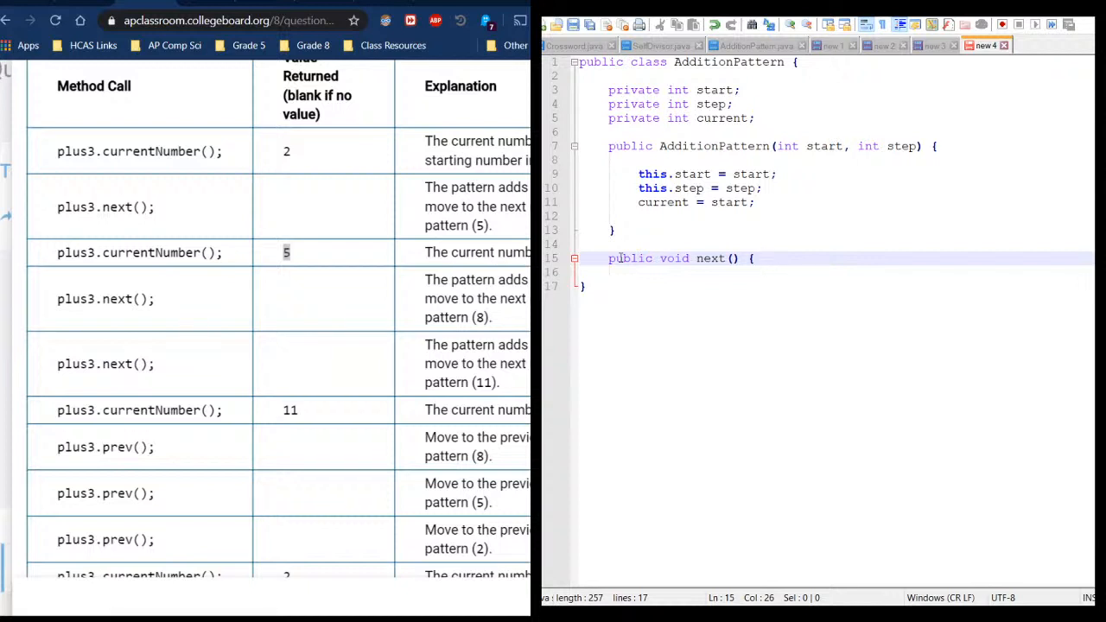
text(current)
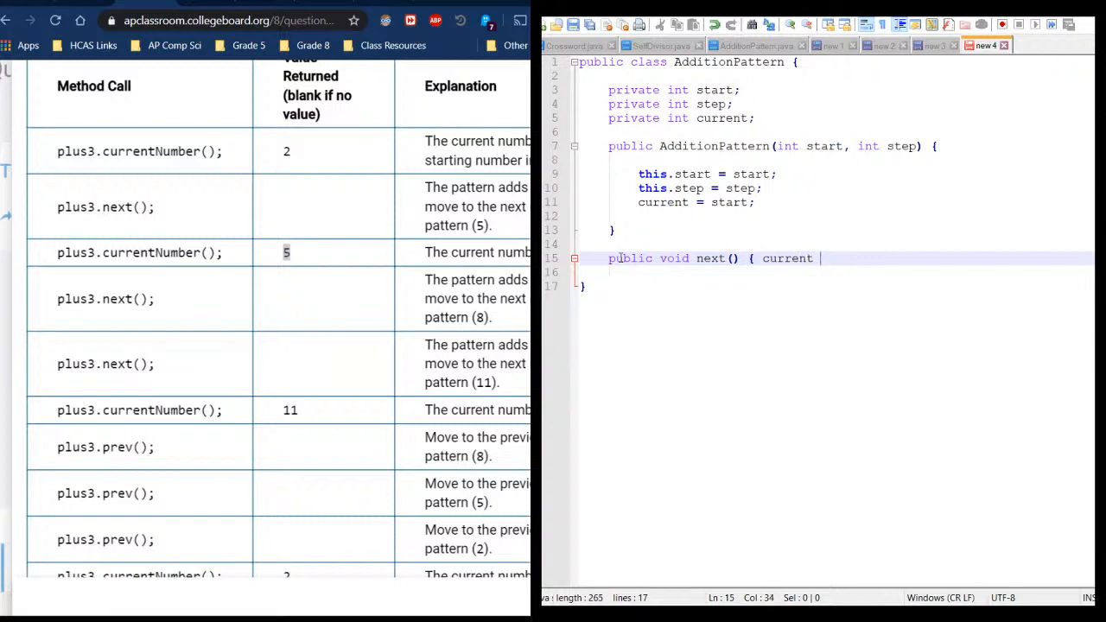
text(+=)
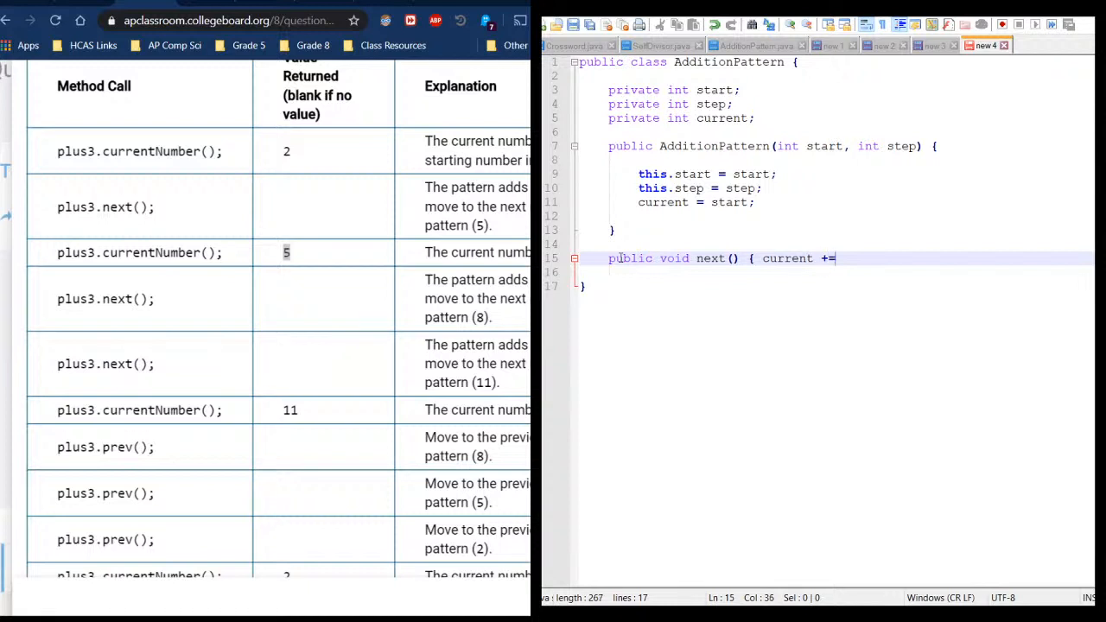
text(step)
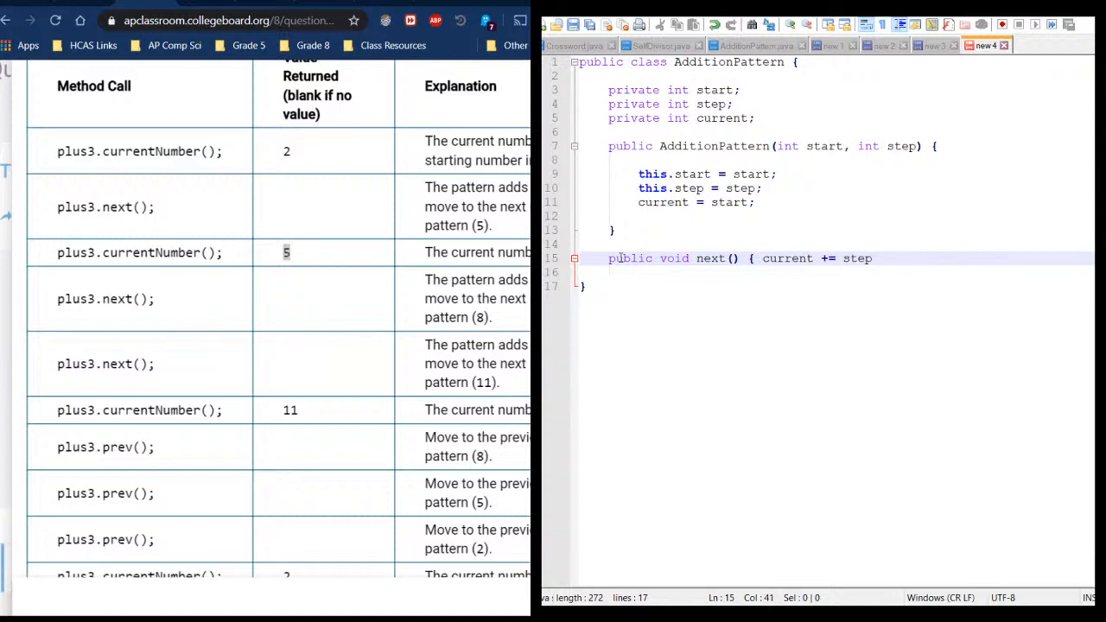
text(; })
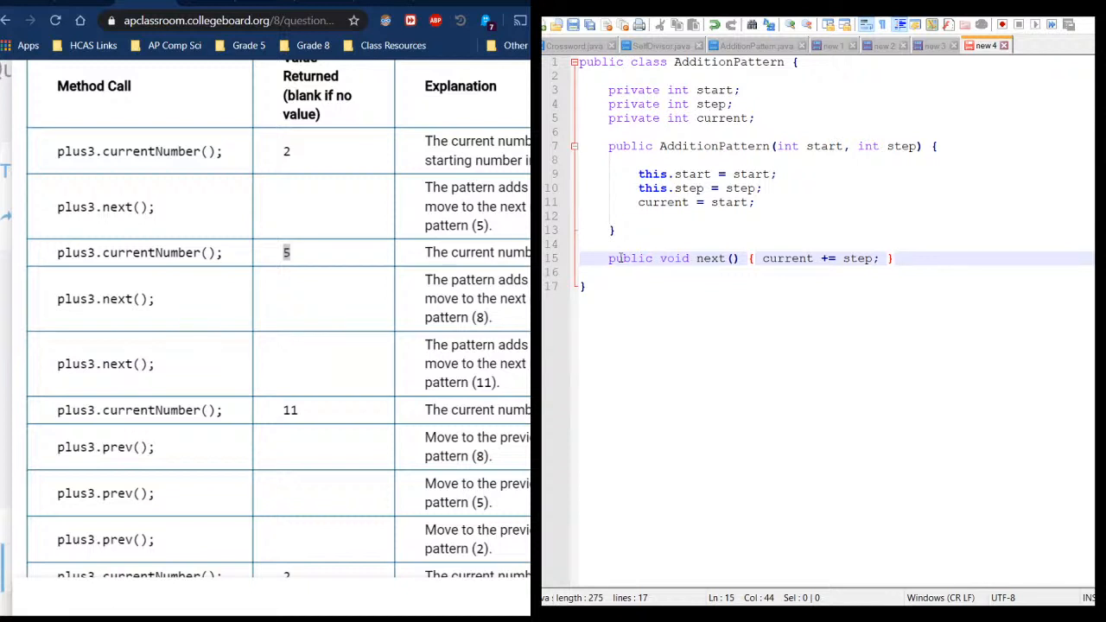
click(892, 259)
text(public)
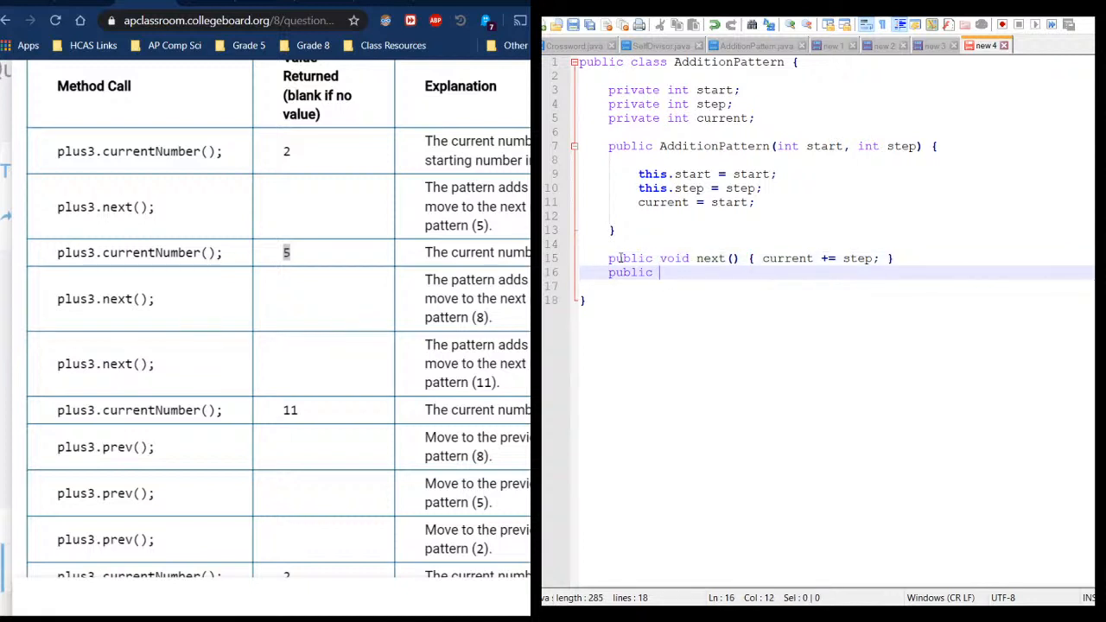
Write 'public int currentNumber() { return current; }' and begin the next public method line
text(int)
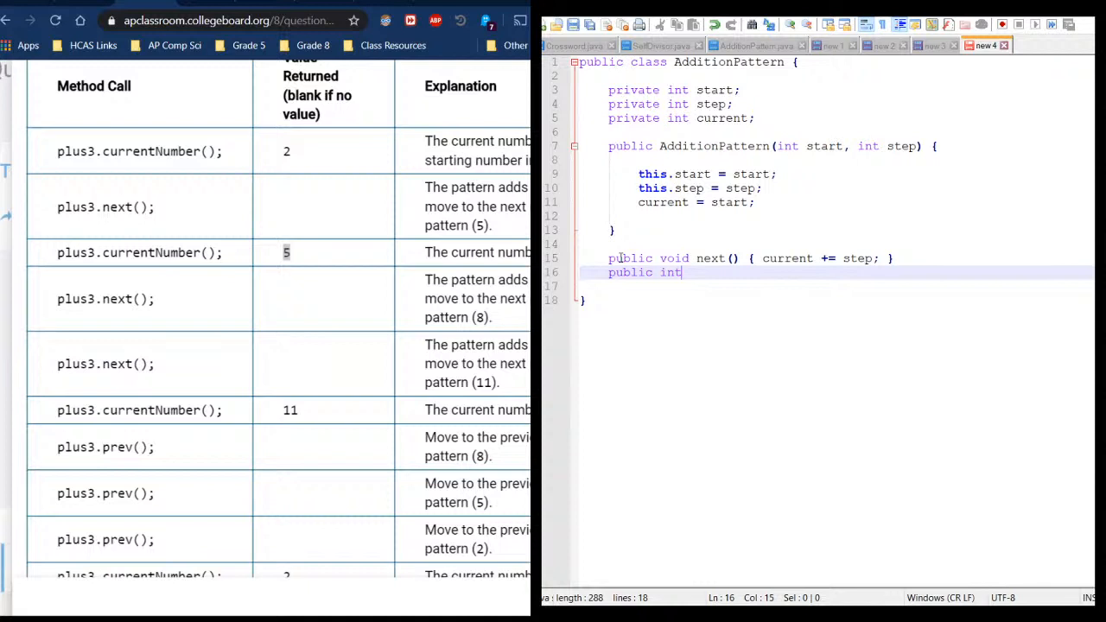
text(curr)
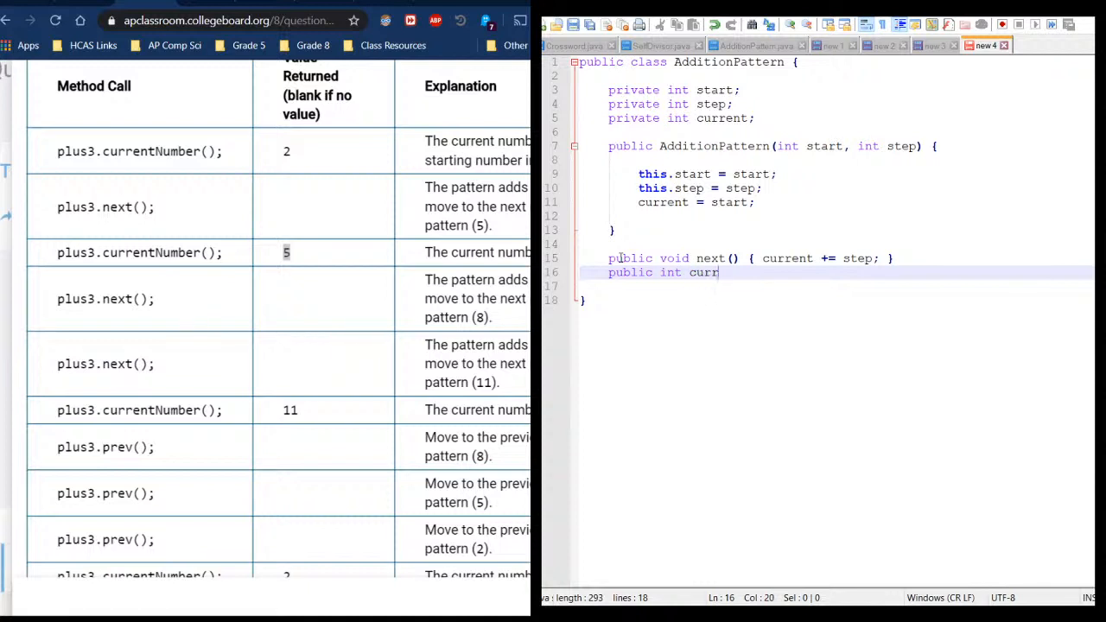
text(entNumb)
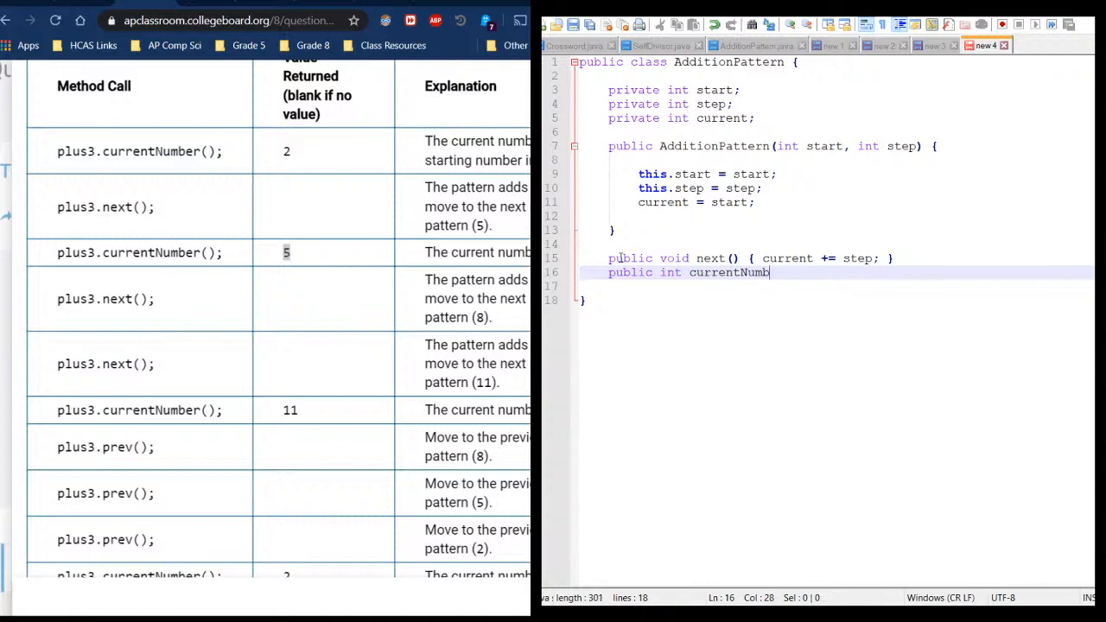
text(er ())
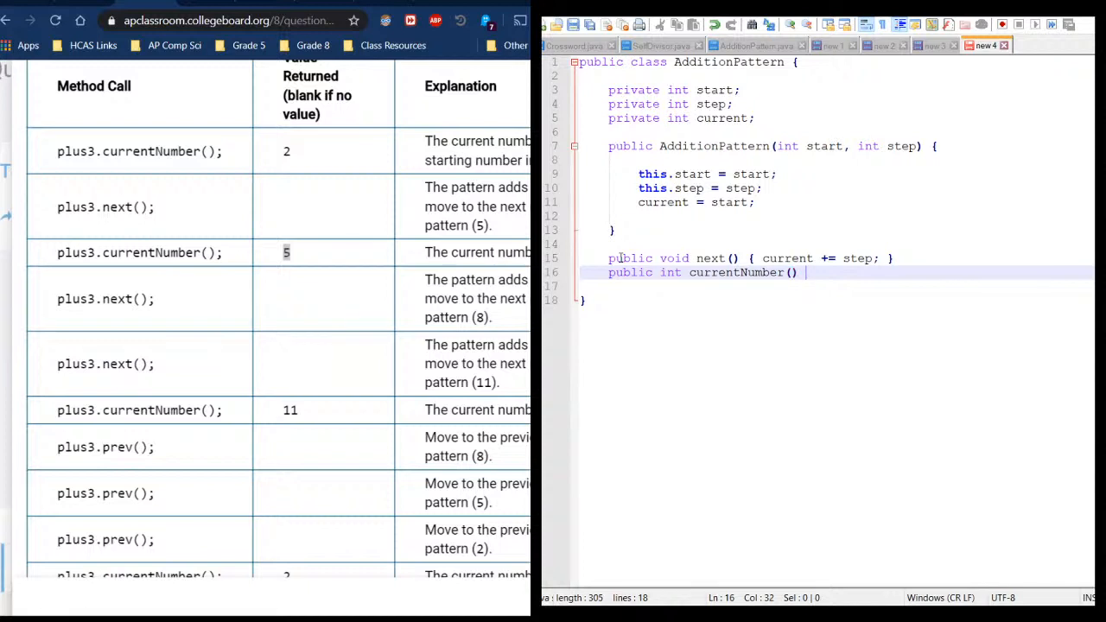
text({ return curre)
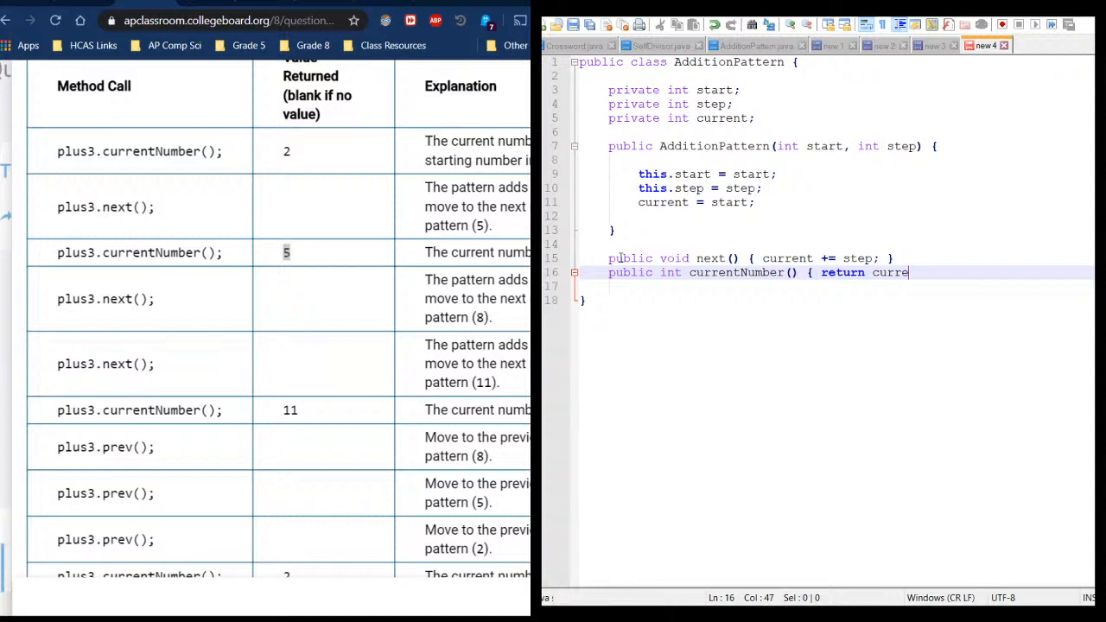
text(nt;)
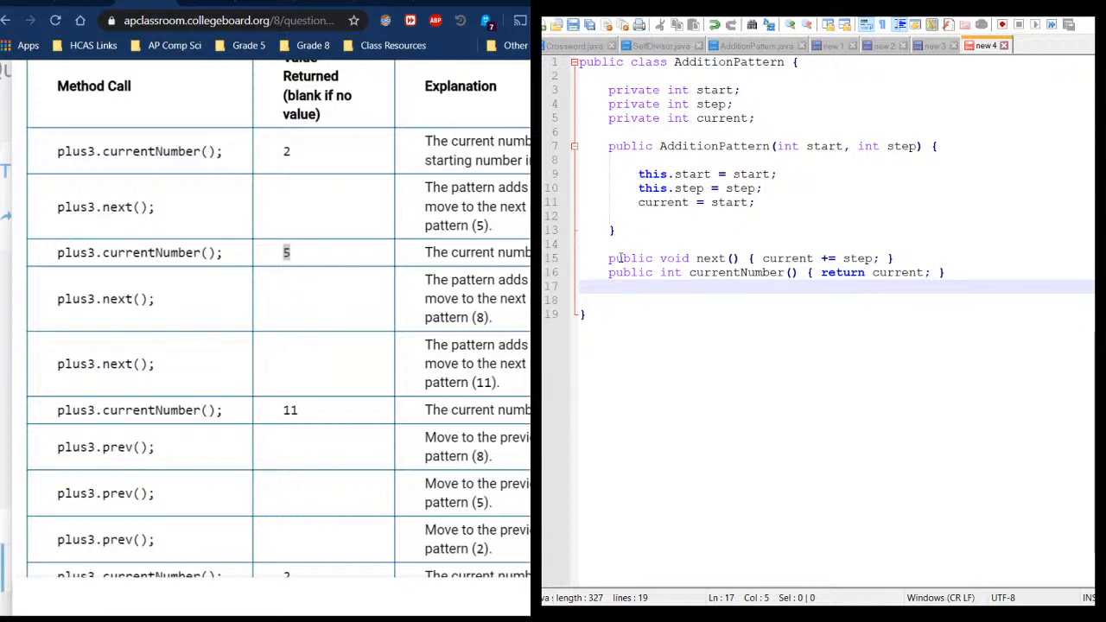
text(public void)
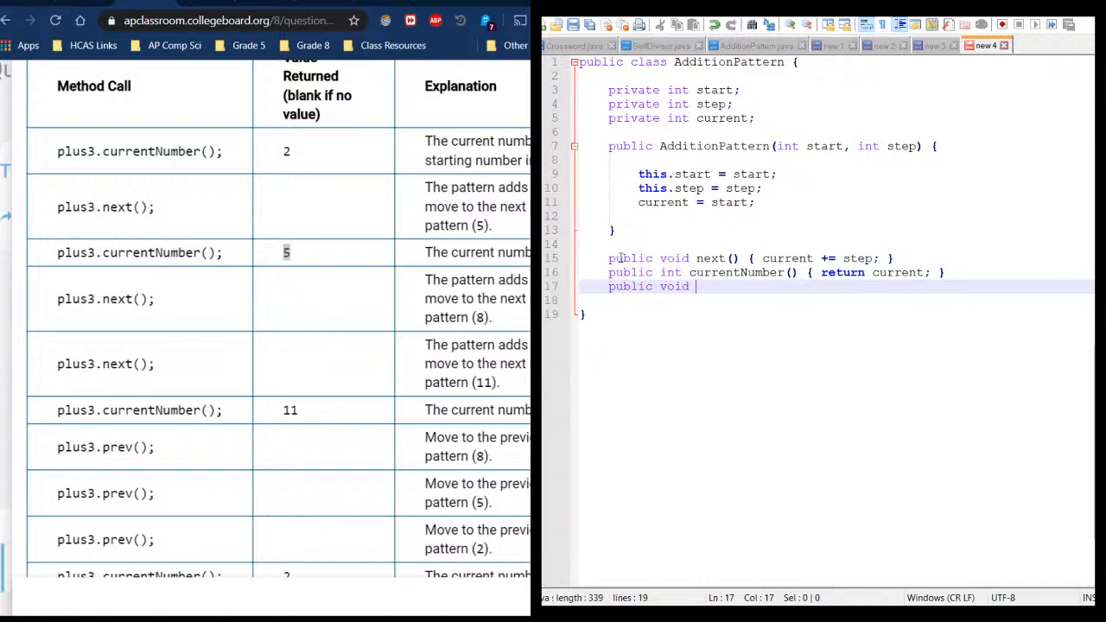
Write the 'prev() {' header and move onto the empty line inside its body
text(prev()
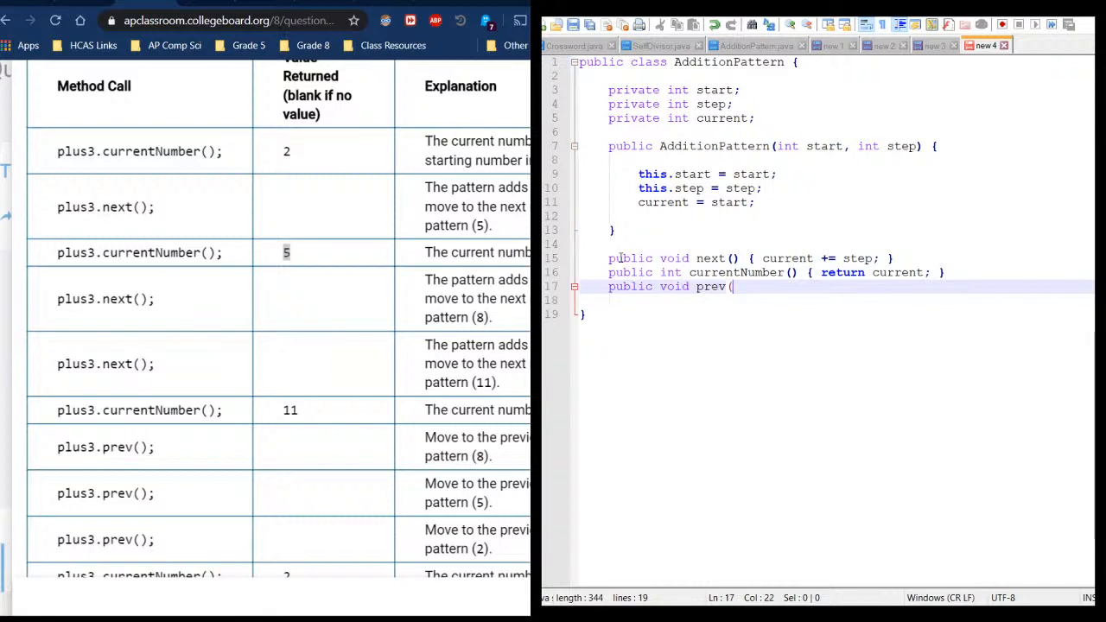
text() {)
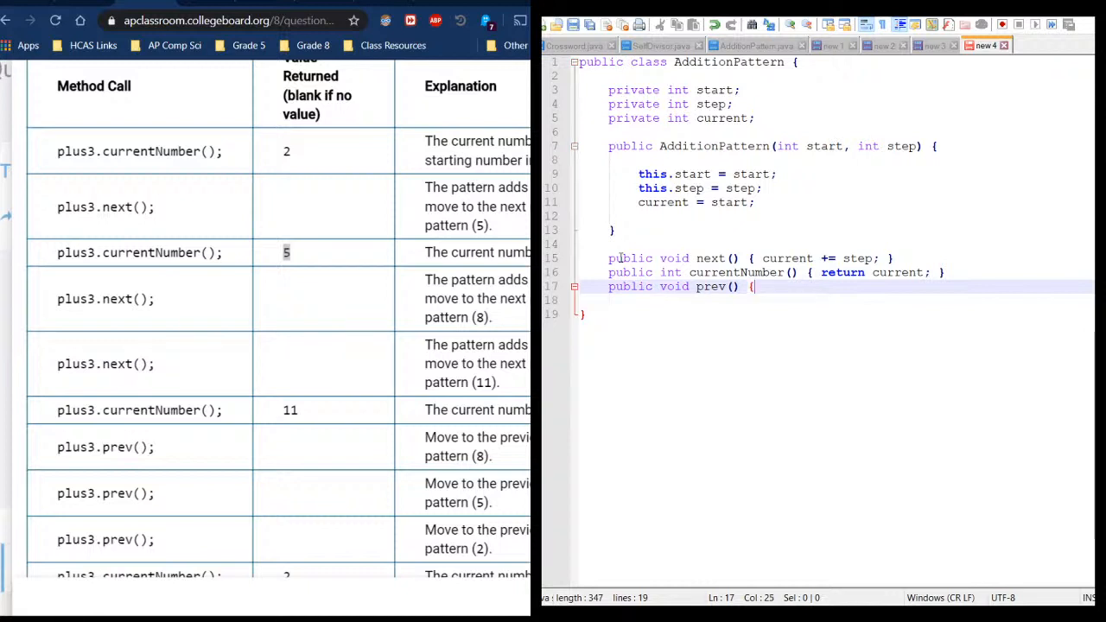
key(Enter)
text(})
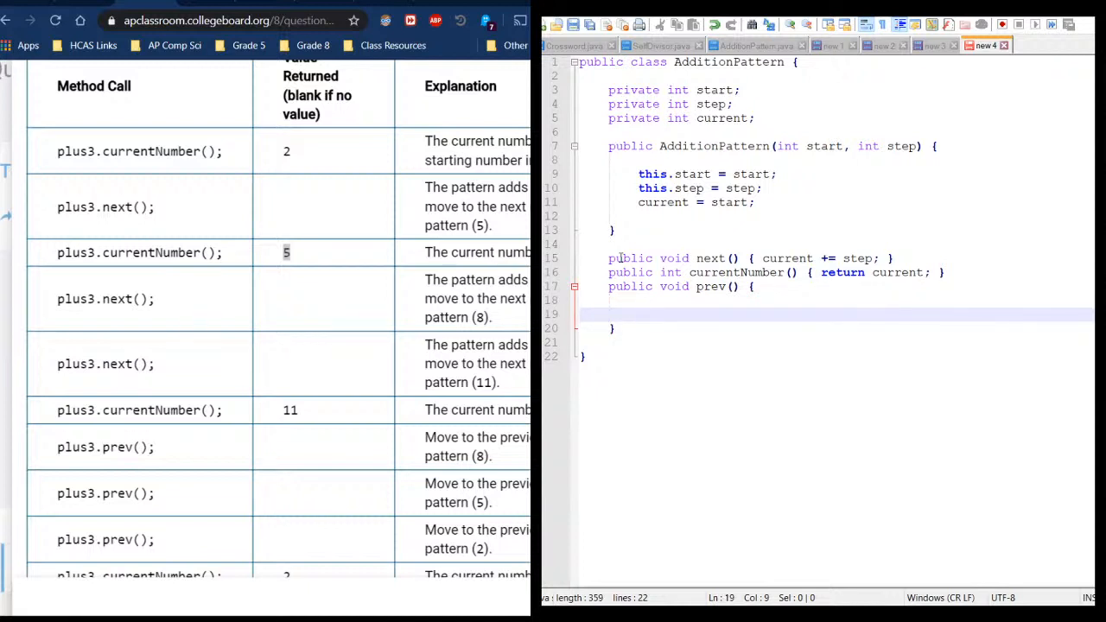
click(636, 314)
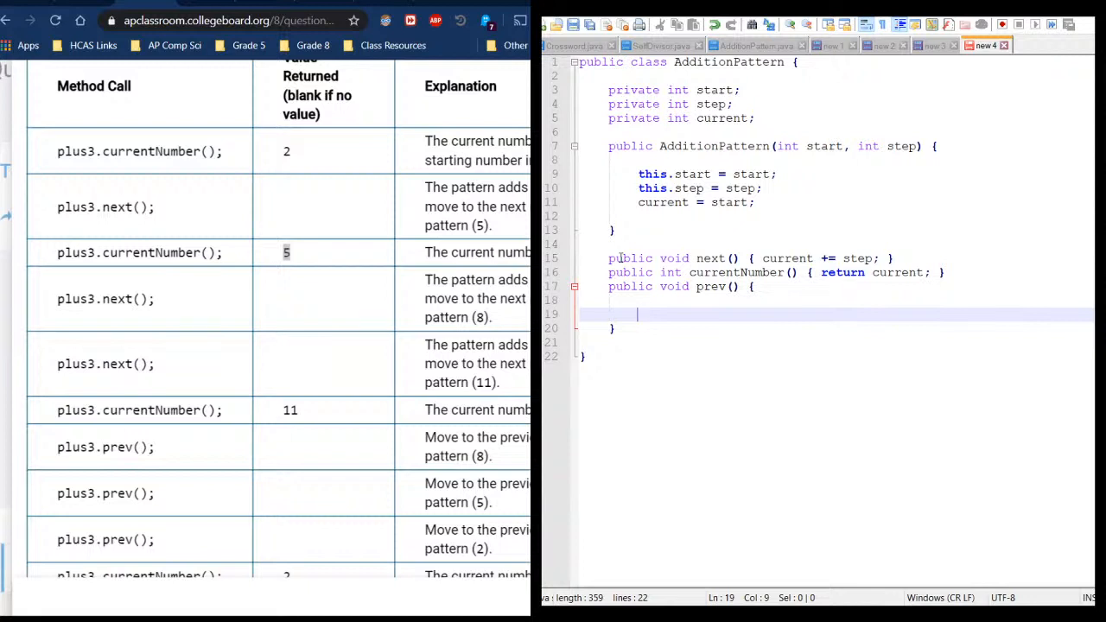
Give prev the body 'if(current>start) current -= step;' and close it off with new lines
text(if(curre)
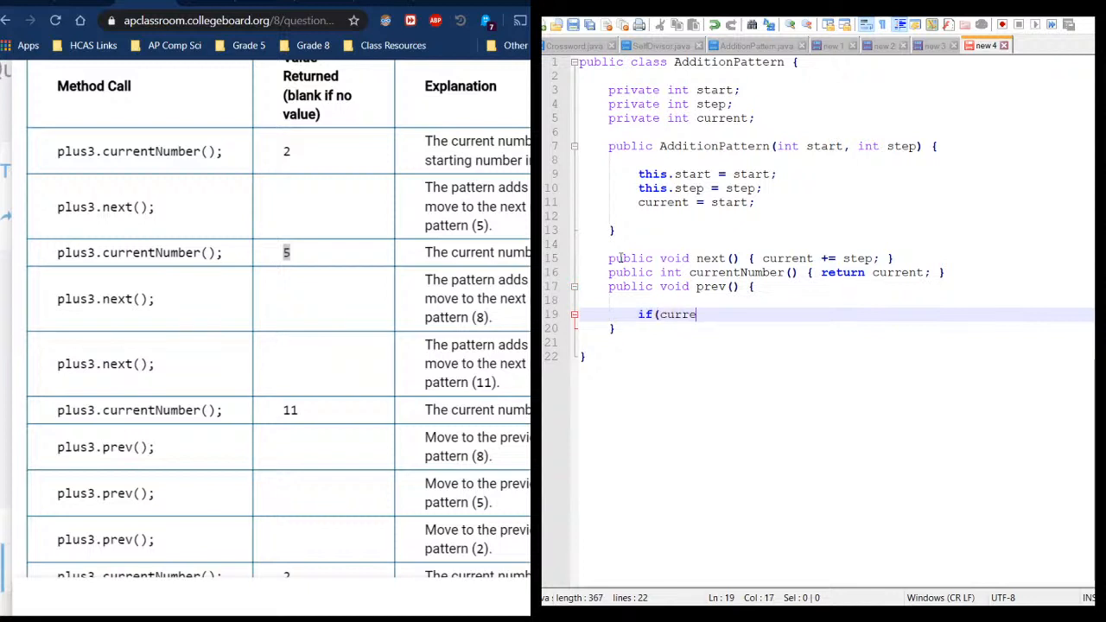
text(nt>)
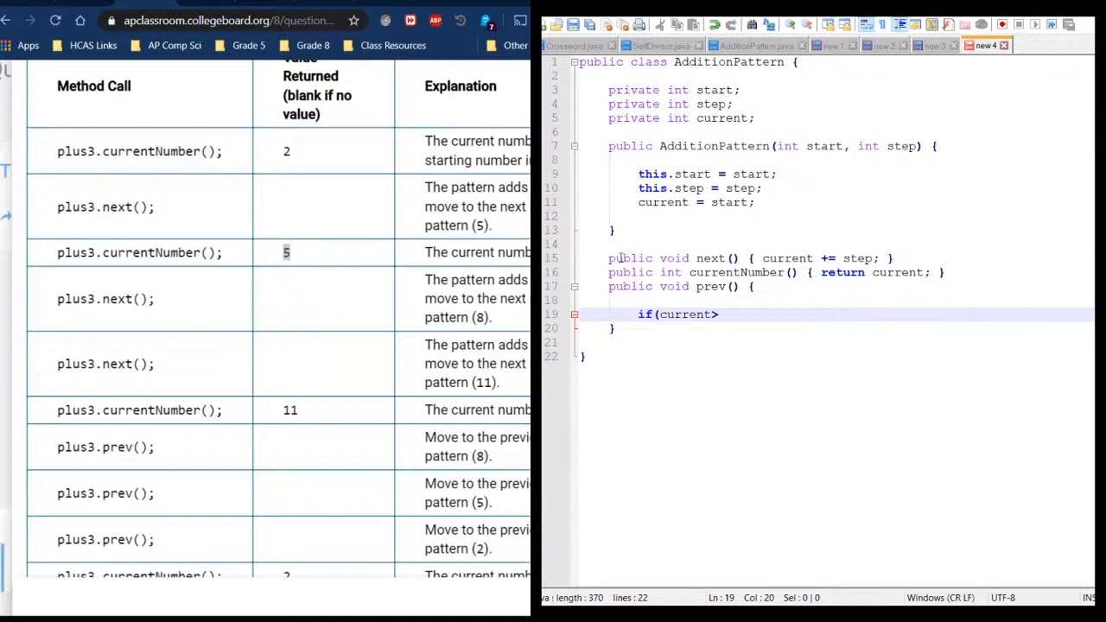
text(start)
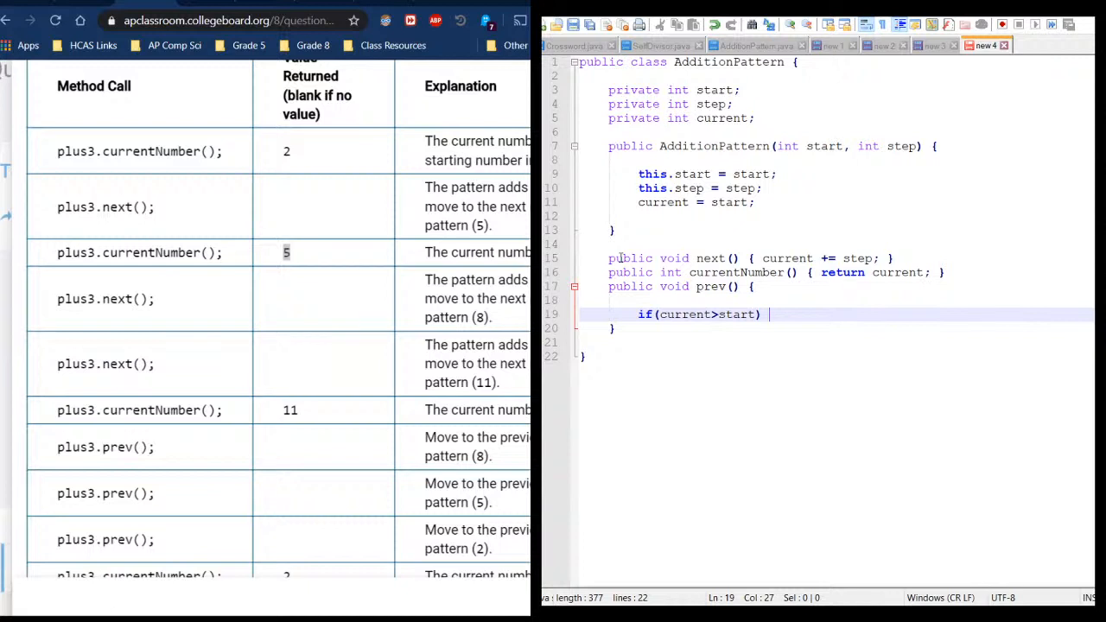
text(current)
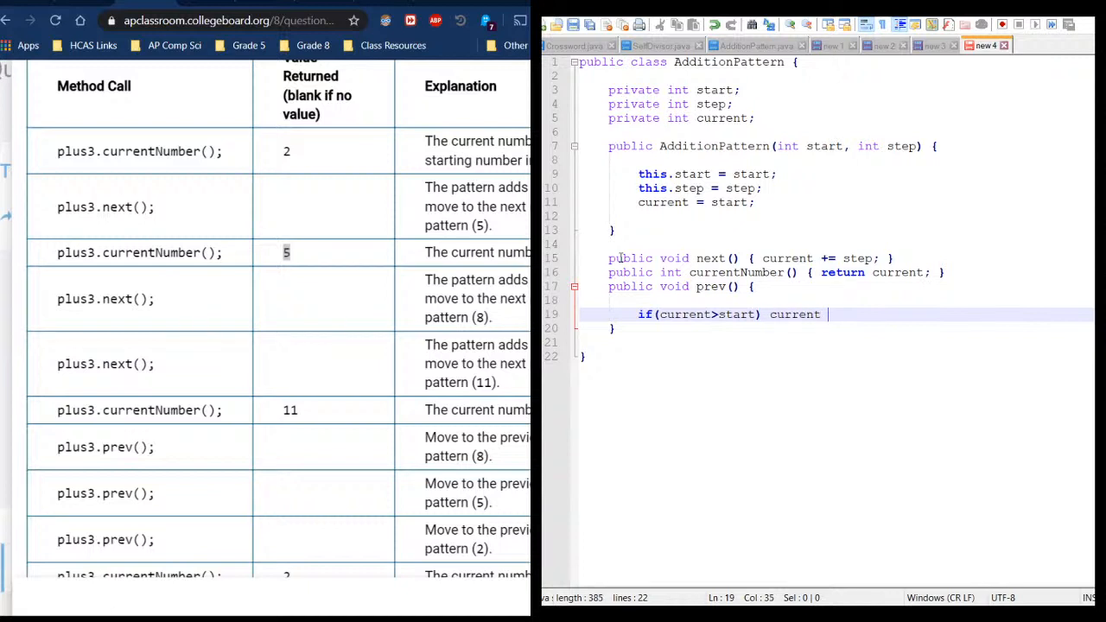
text(-= step)
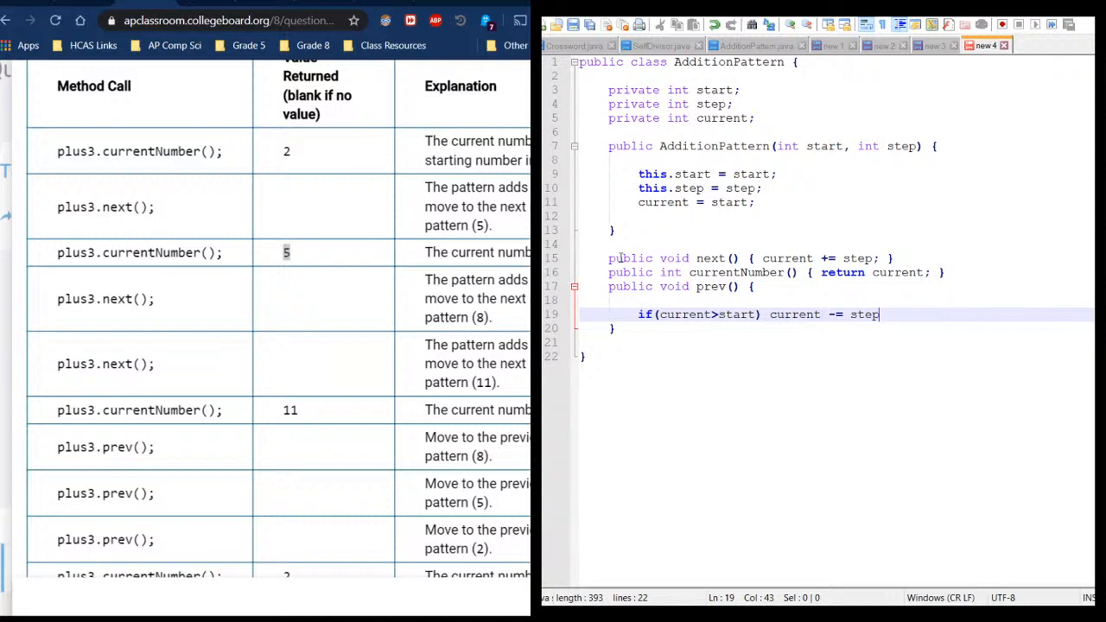
text(;)
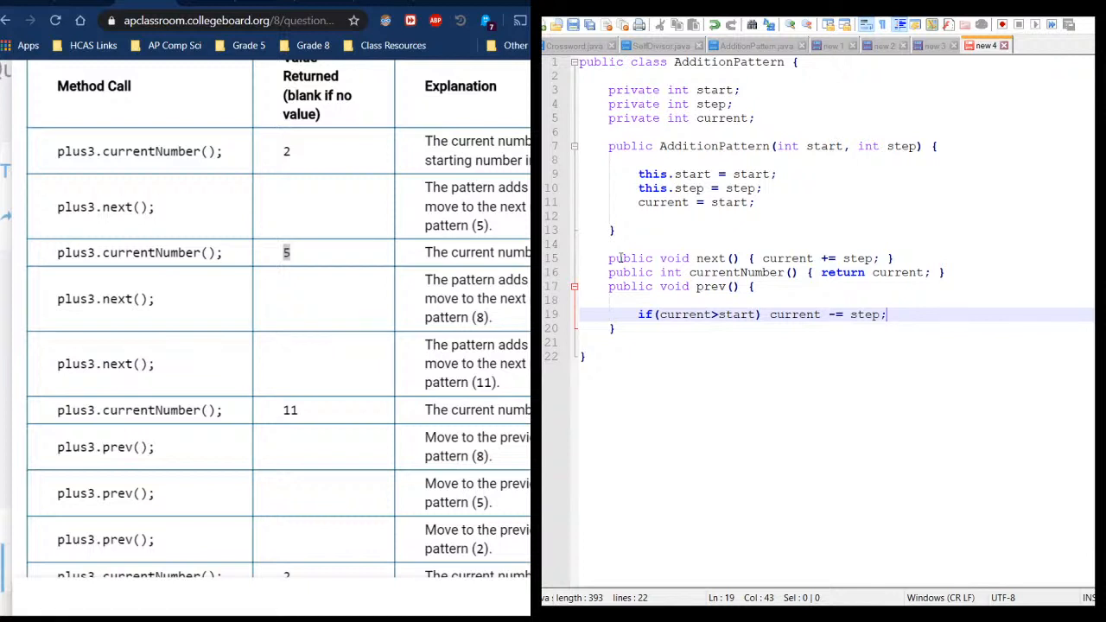
key(Enter)
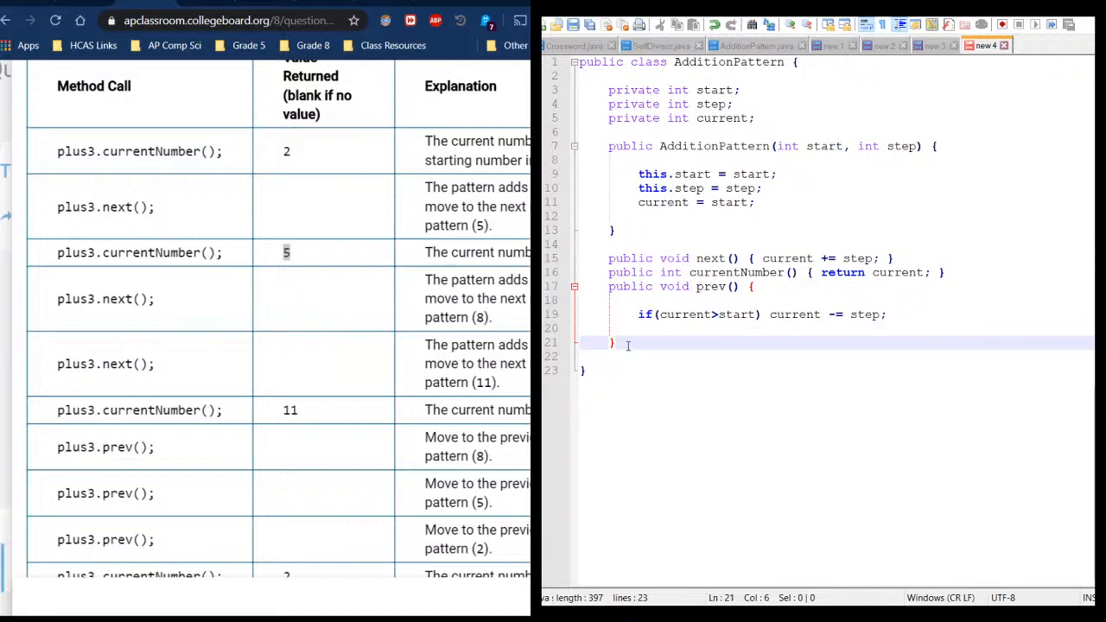
key(enter)
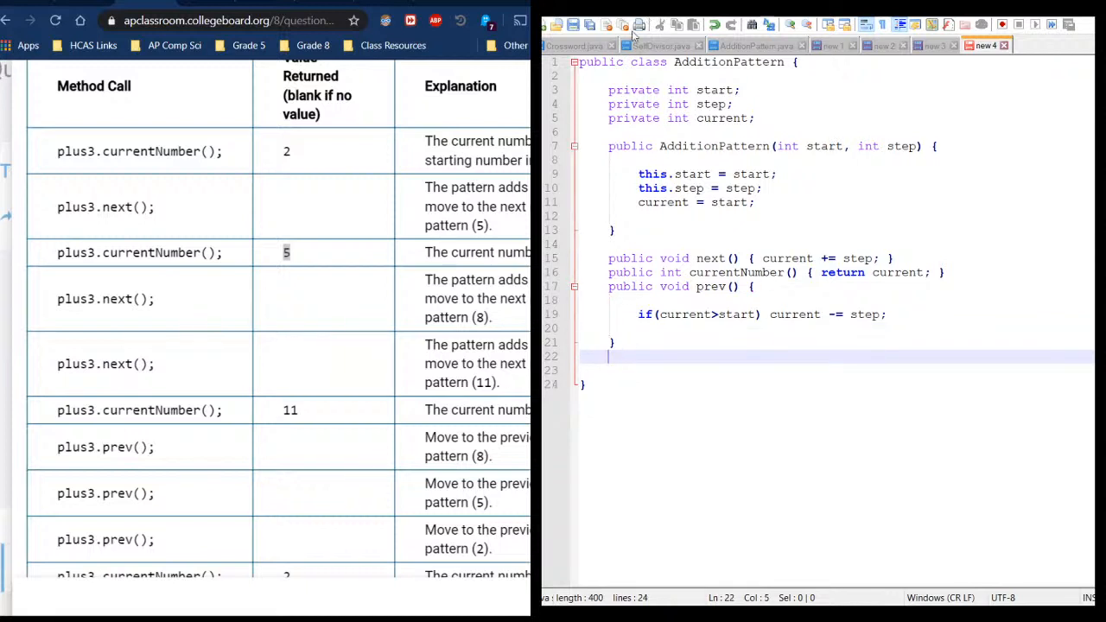